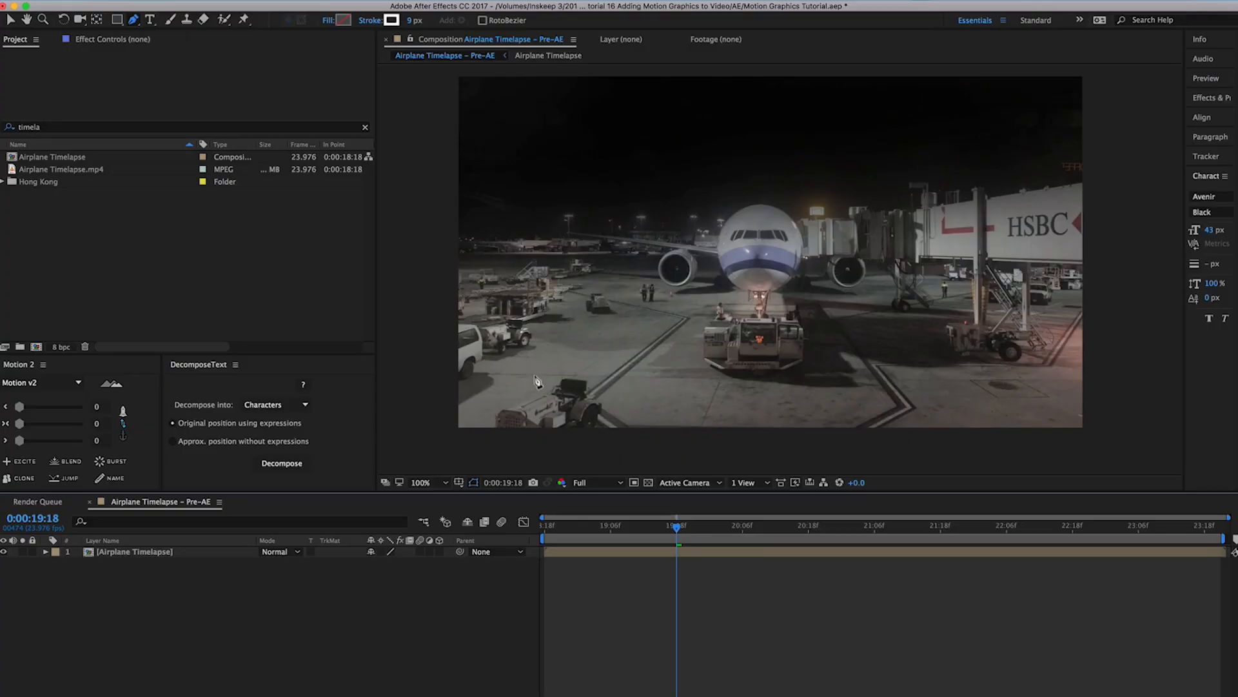
pyautogui.moveTo(632, 456)
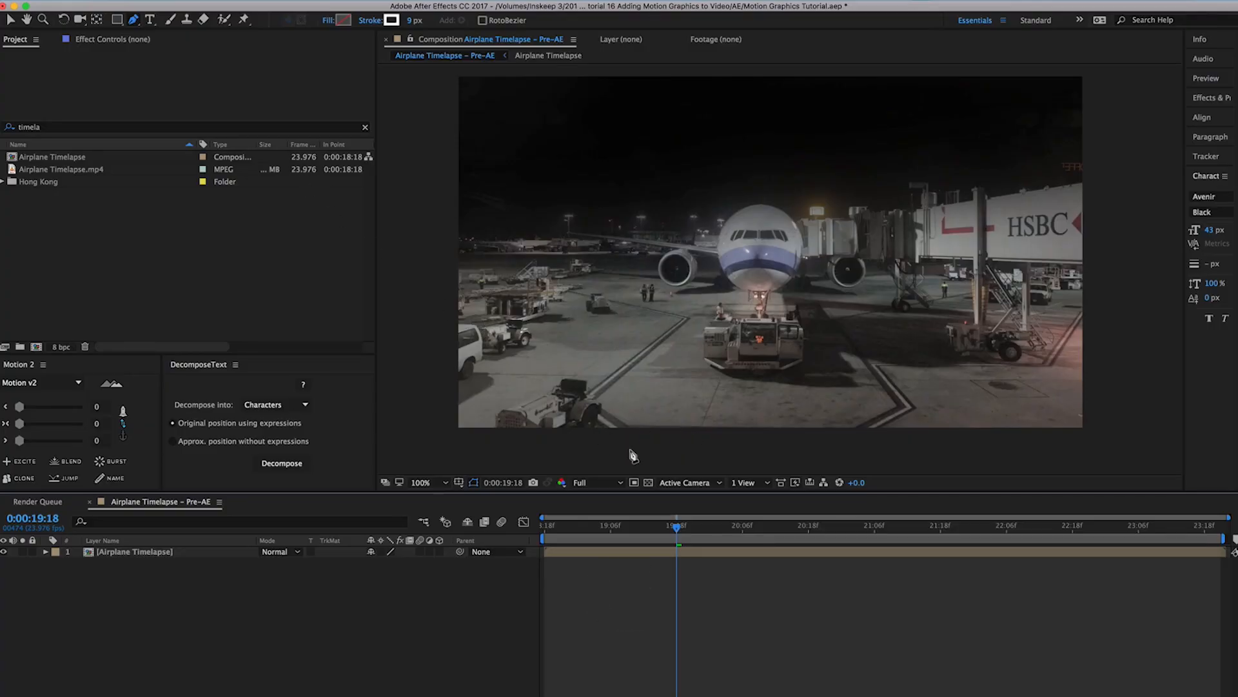
pyautogui.moveTo(861, 527)
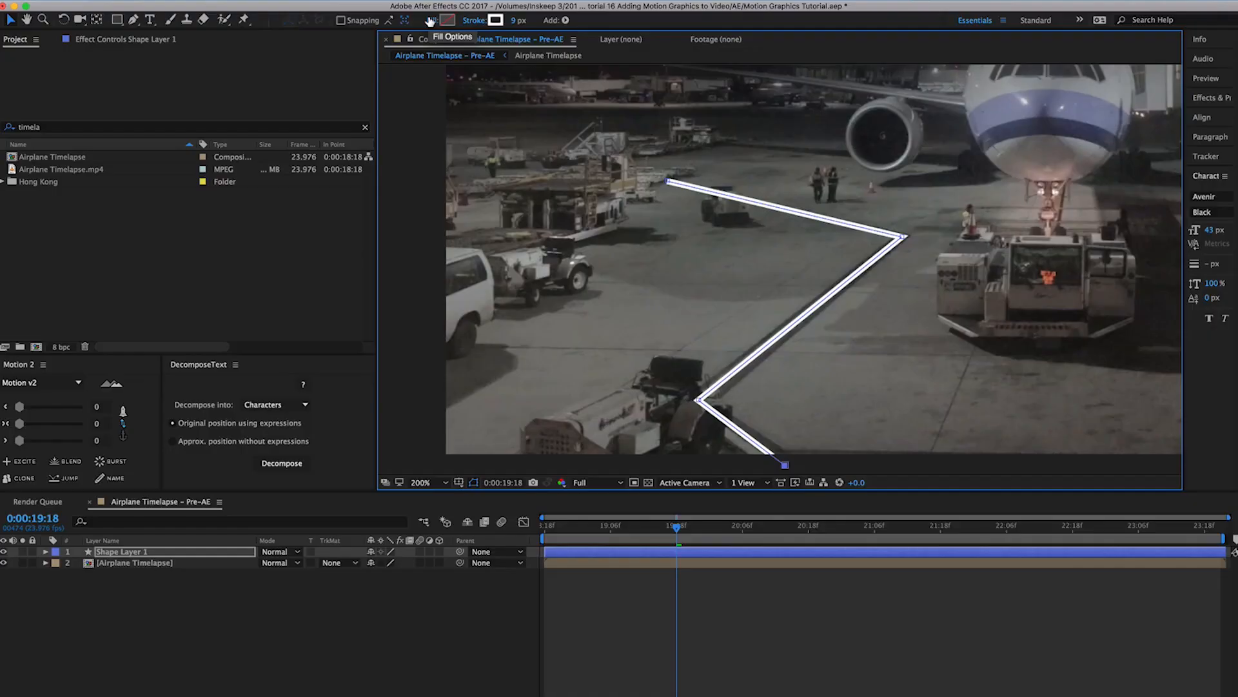
# Step: Set the left zigzag shape layer's stroke colour to pure white (FFFFFF)
pyautogui.click(448, 20)
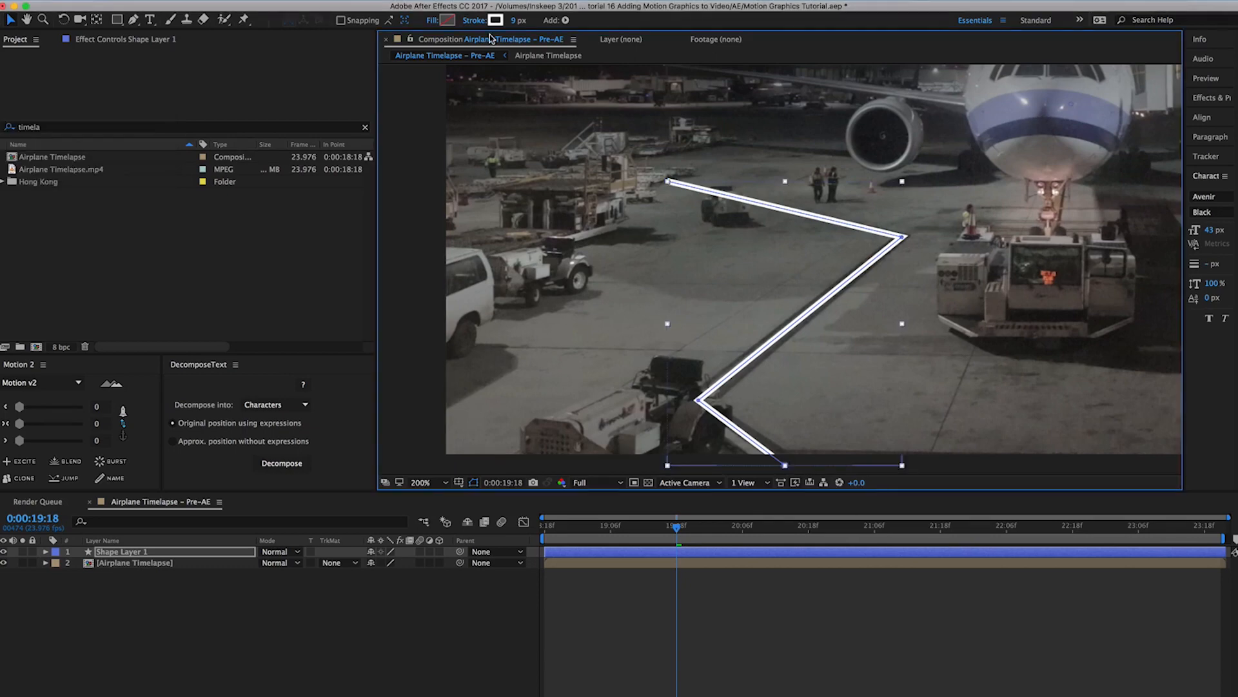
pyautogui.click(495, 19)
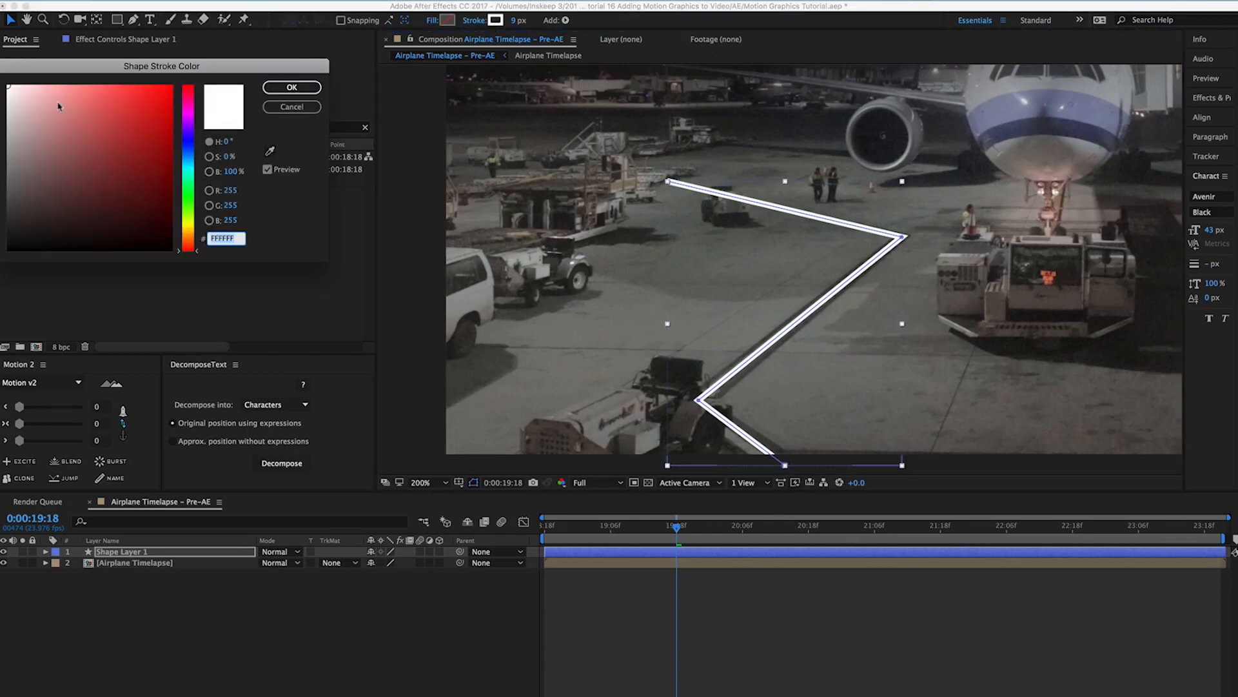
pyautogui.click(291, 87)
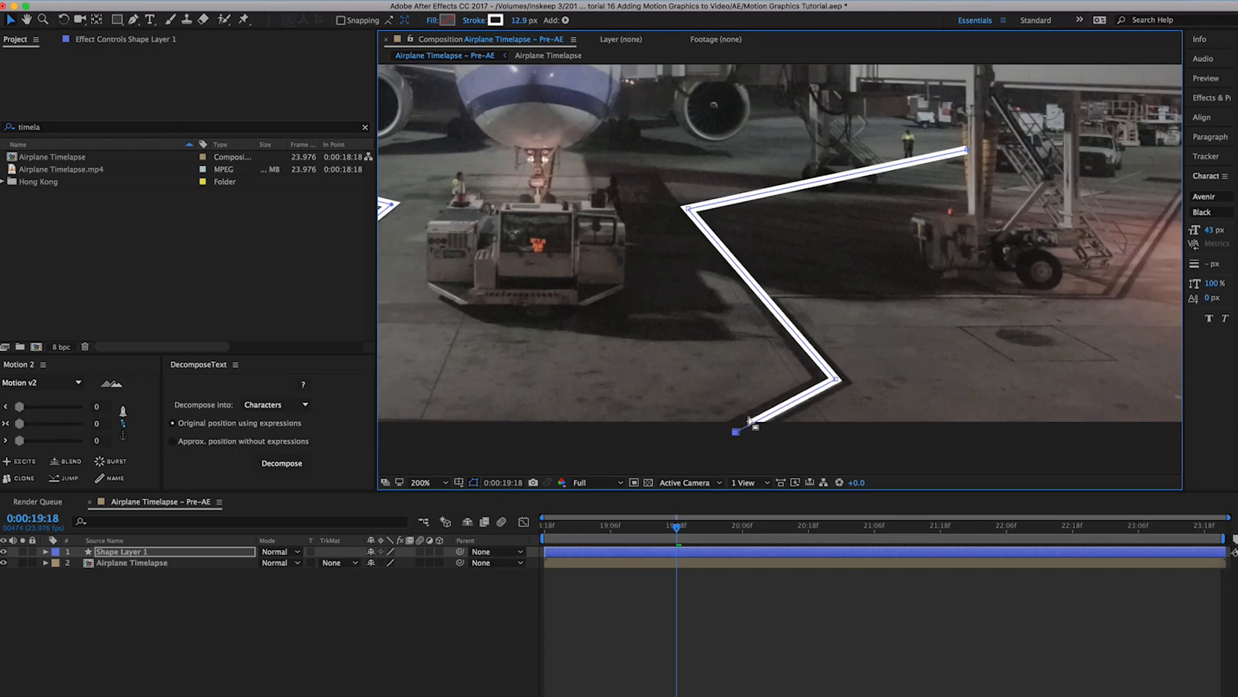
# Step: Finish the Pen path tracing the right tarmac marking's zigzag
pyautogui.click(132, 563)
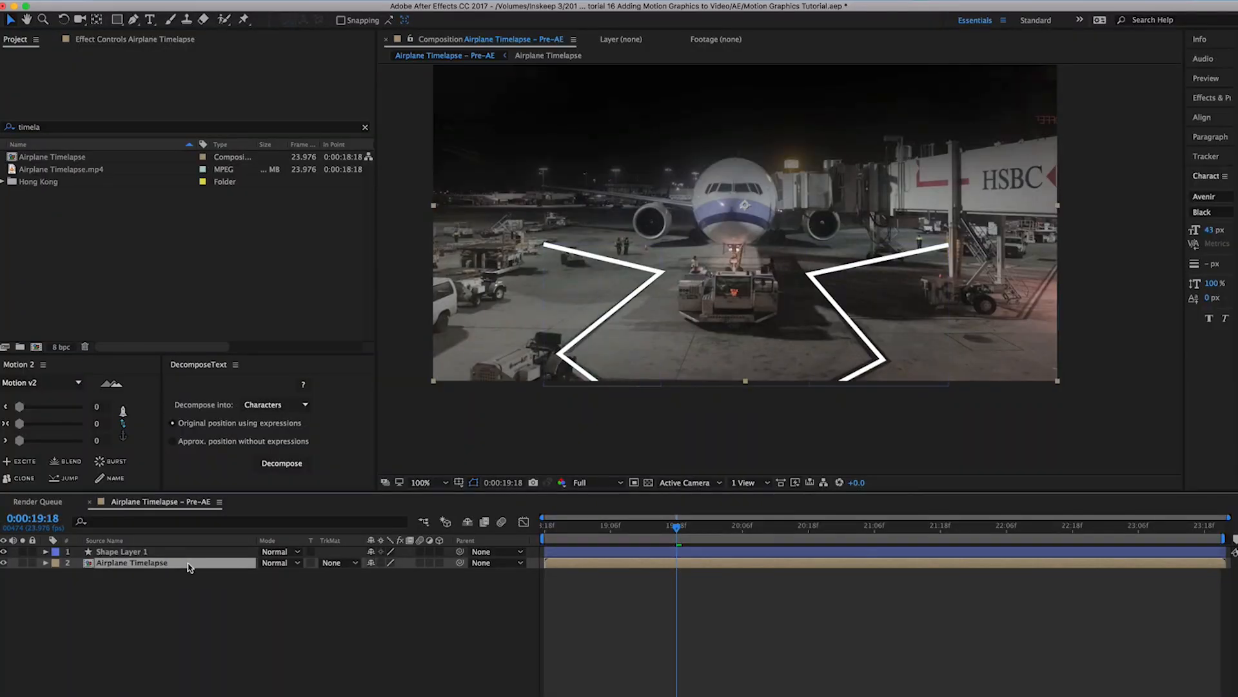
# Step: Duplicate the Airplane Timelapse layer, move it above the lines and zoom in on the tug
pyautogui.press('cmd+d')
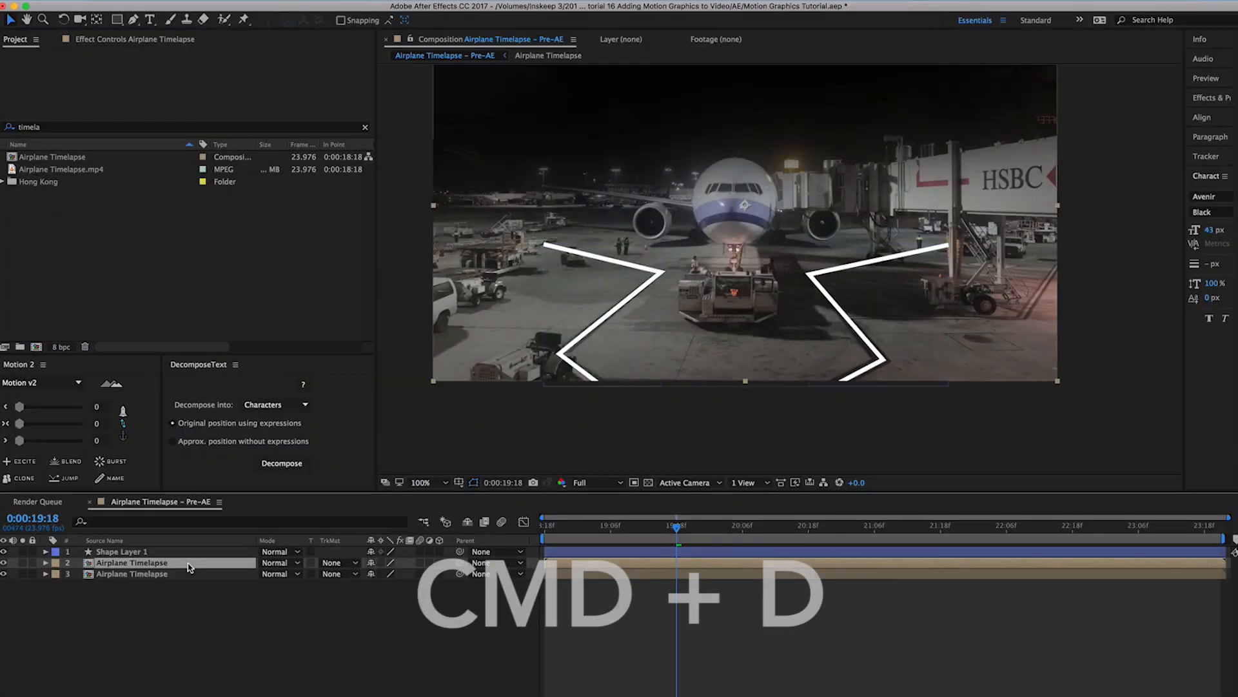
pyautogui.press('cmd+]')
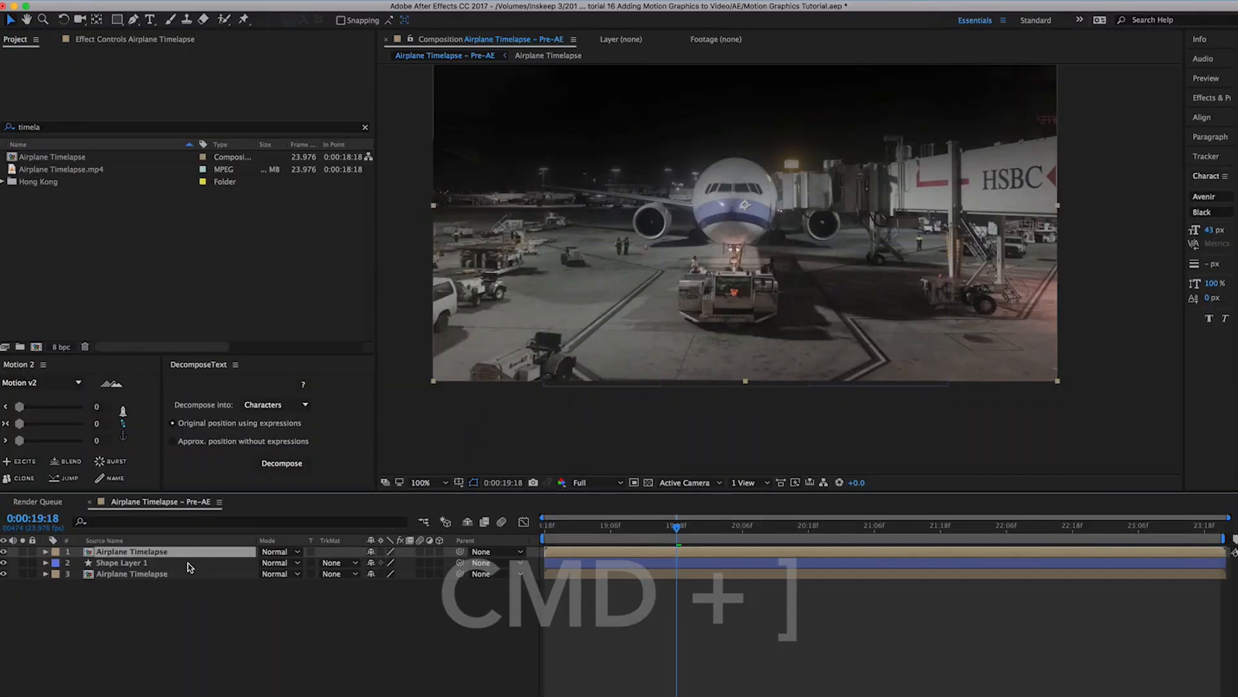
pyautogui.press('cmd+=')
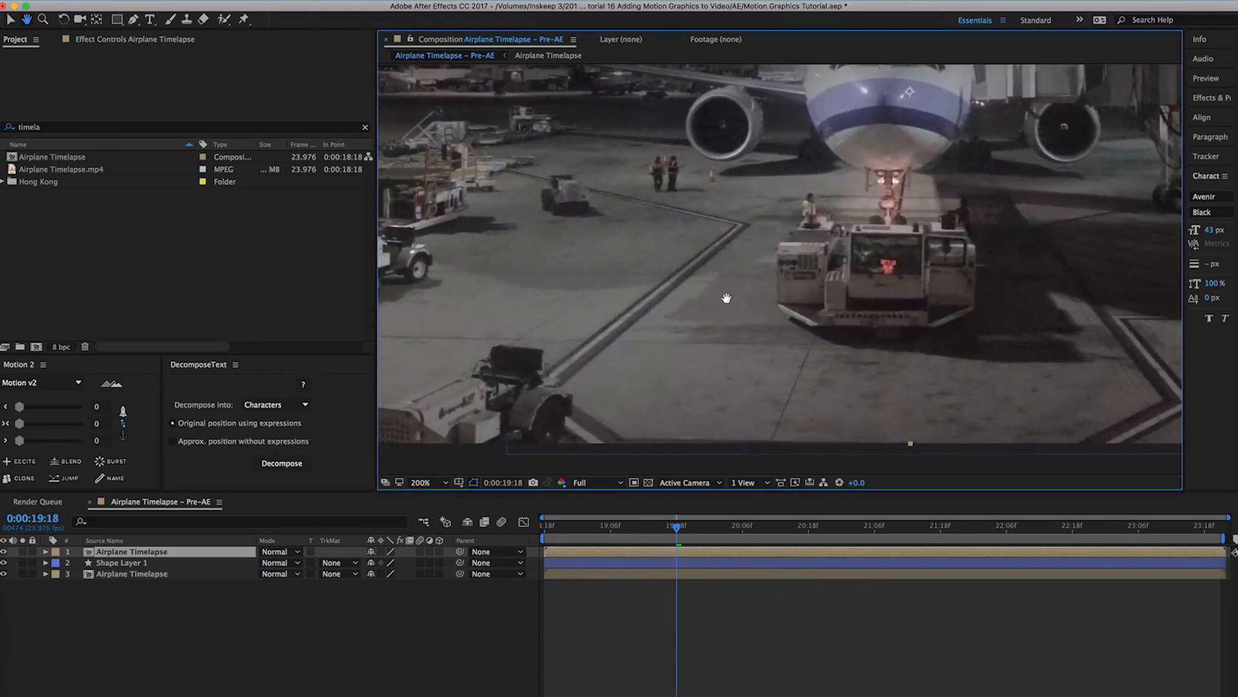
pyautogui.click(421, 482)
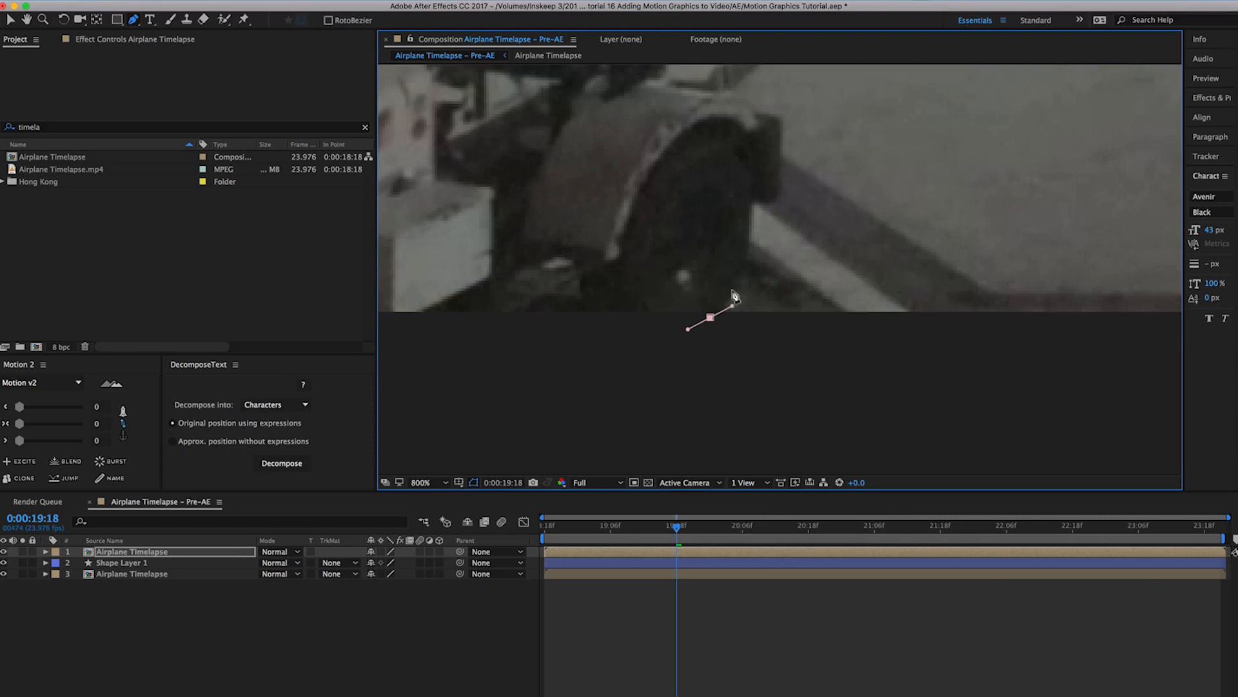
# Step: Draw a Pen mask around the foreground tug's wheel, outline and back
pyautogui.moveTo(730, 307); pyautogui.dragTo(752, 205)
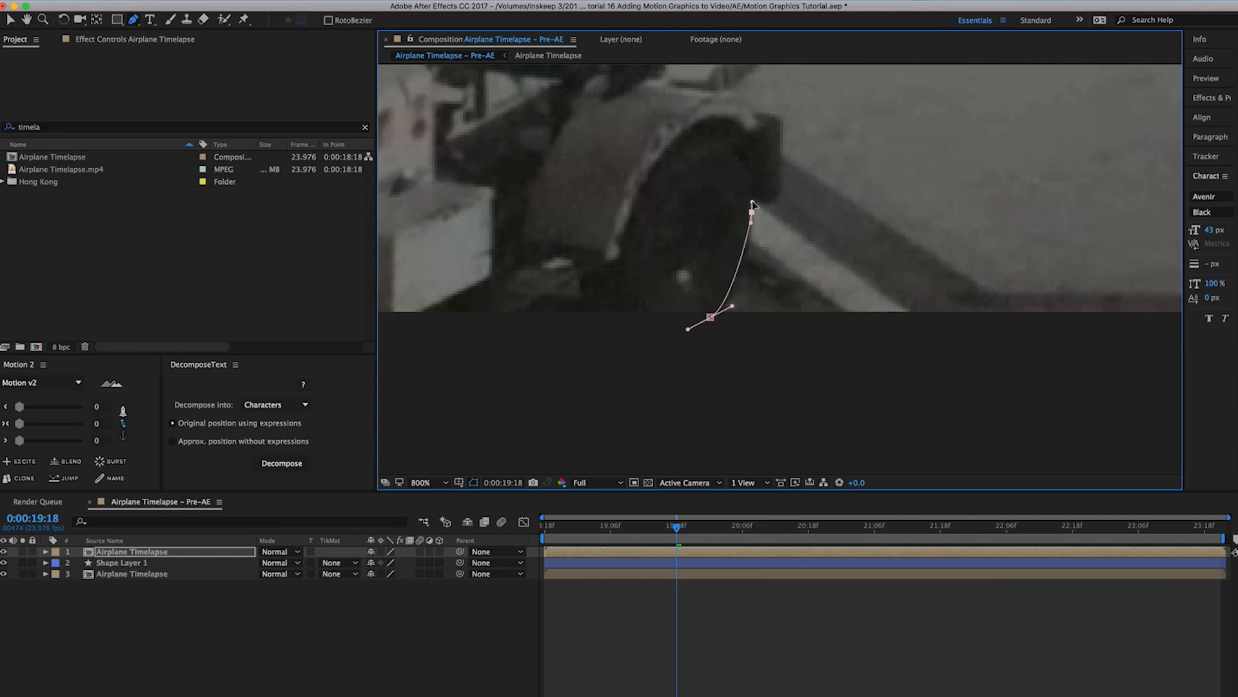
pyautogui.moveTo(751, 215); pyautogui.dragTo(748, 195)
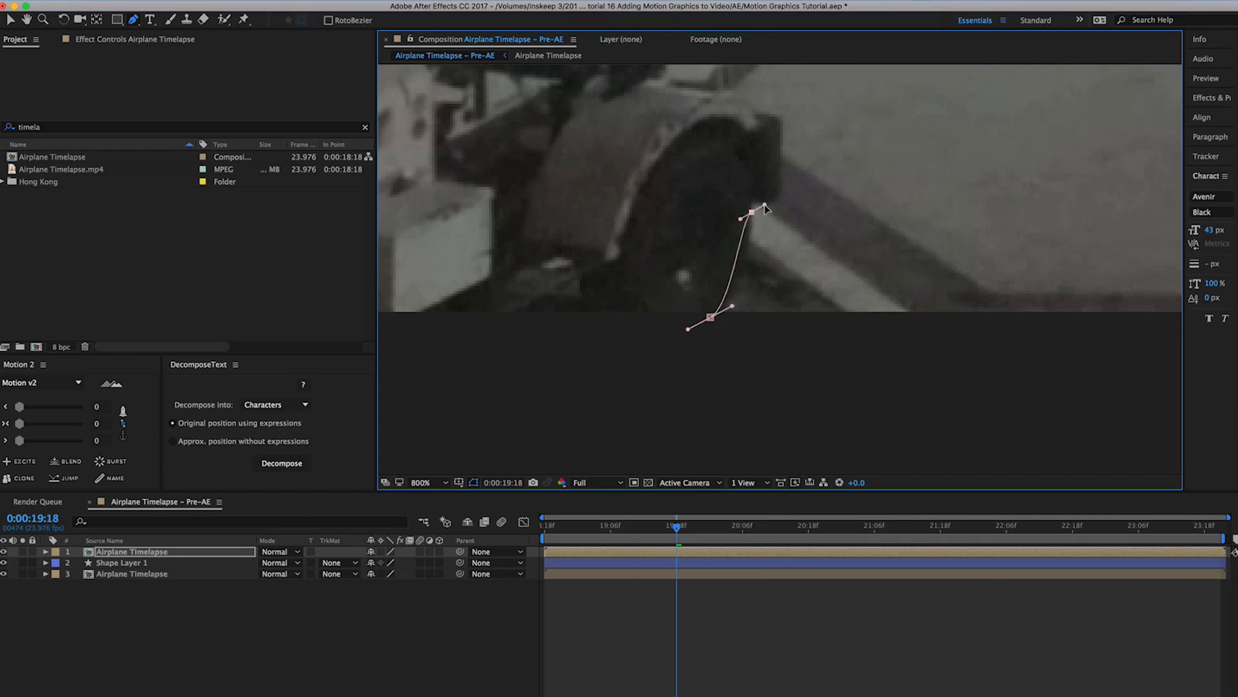
pyautogui.moveTo(747, 215); pyautogui.dragTo(778, 194)
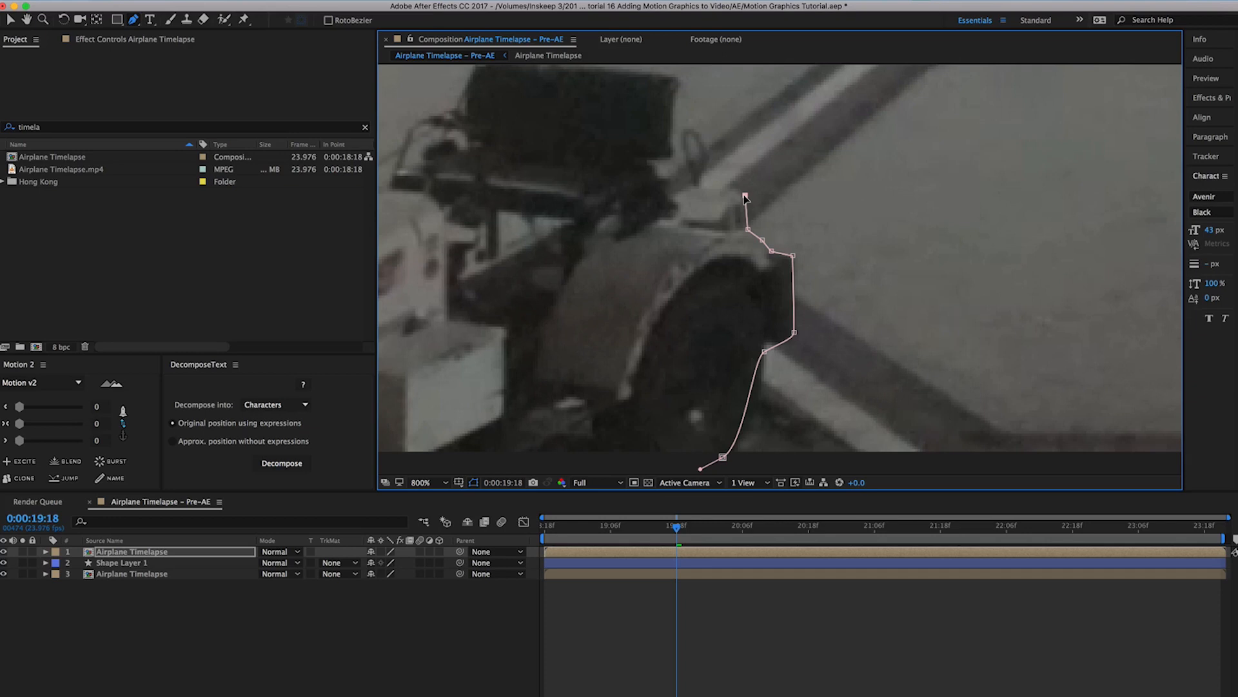
pyautogui.moveTo(745, 197); pyautogui.dragTo(695, 189)
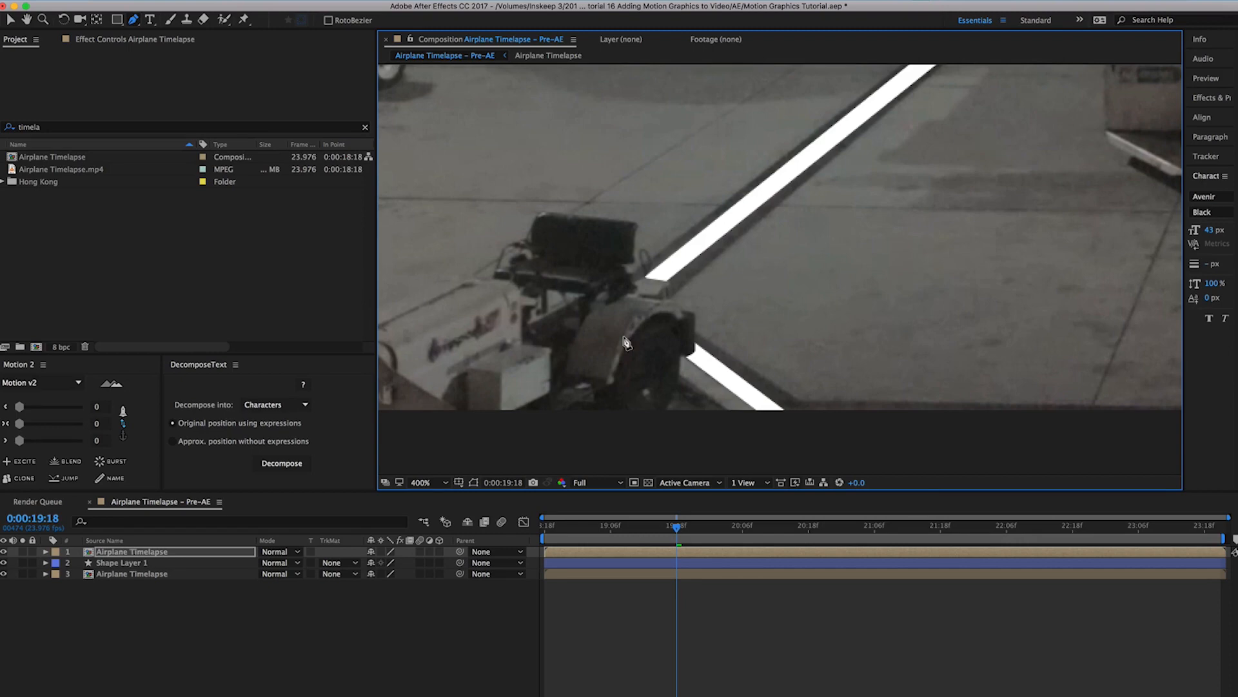
pyautogui.moveTo(502, 368)
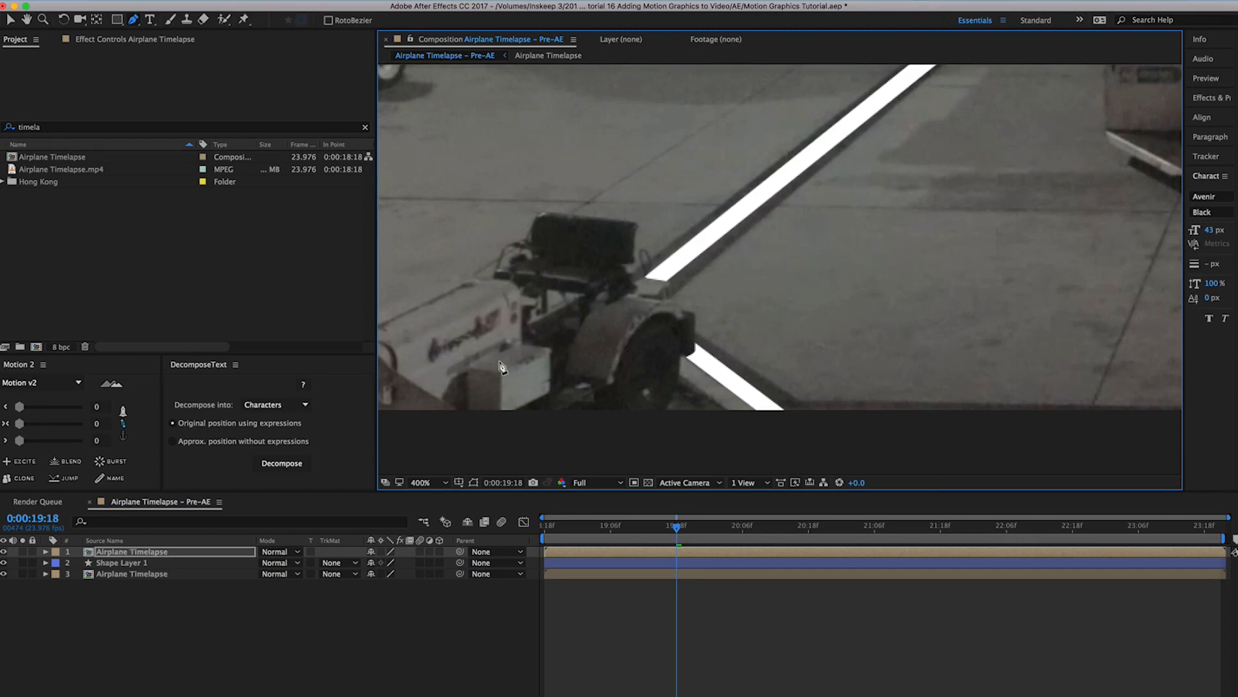
pyautogui.moveTo(428, 438)
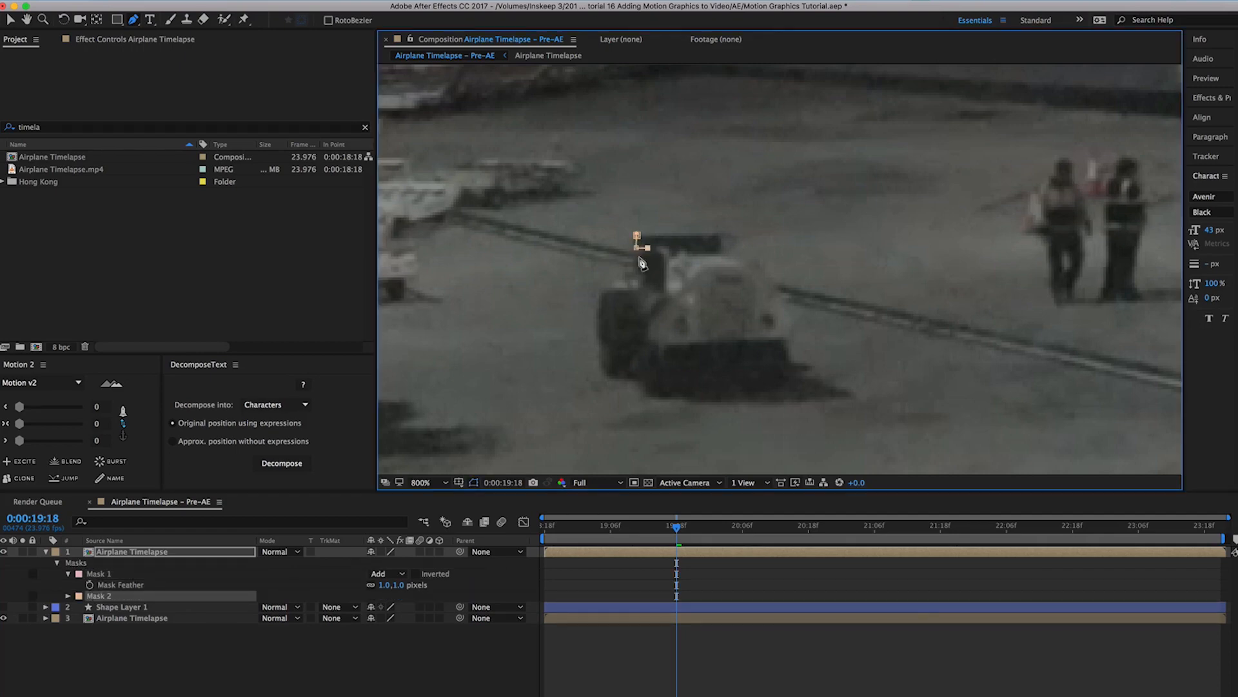
# Step: Close Mask 2 around the distant vehicle beside the workers
pyautogui.click(641, 392)
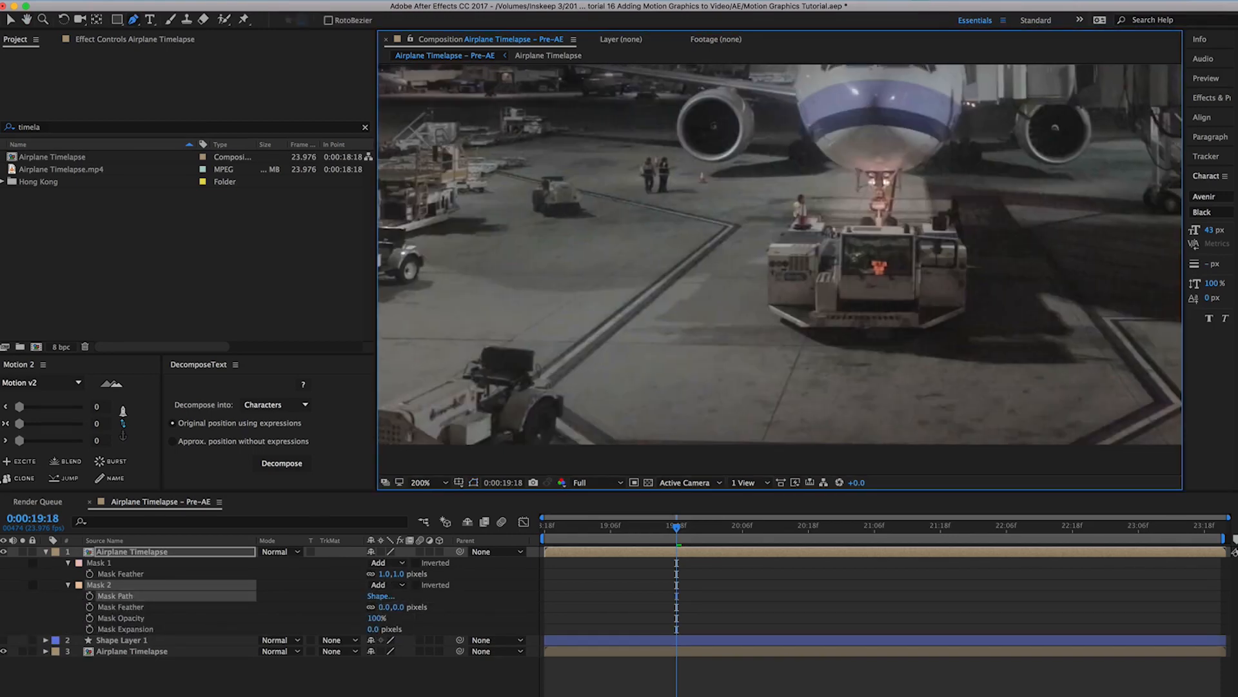
pyautogui.click(420, 482)
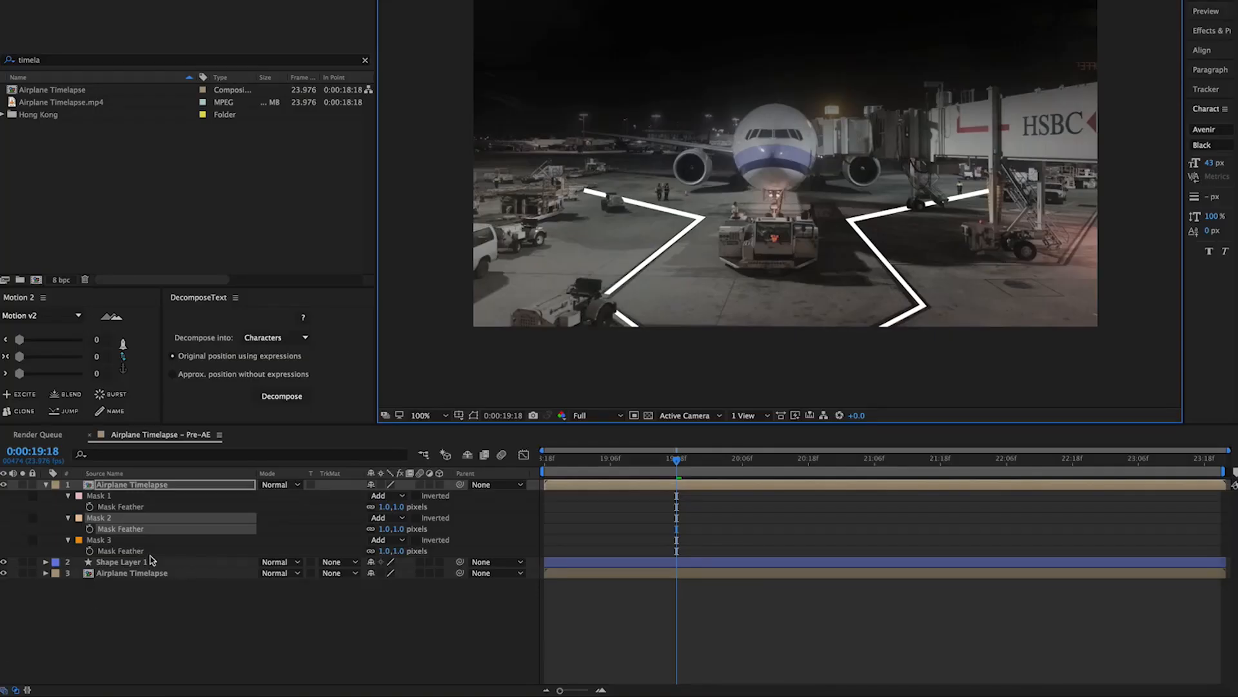
# Step: Rename Shape 1 to 'Left Path' and add a Trim Paths modifier from the Add list
pyautogui.click(122, 561)
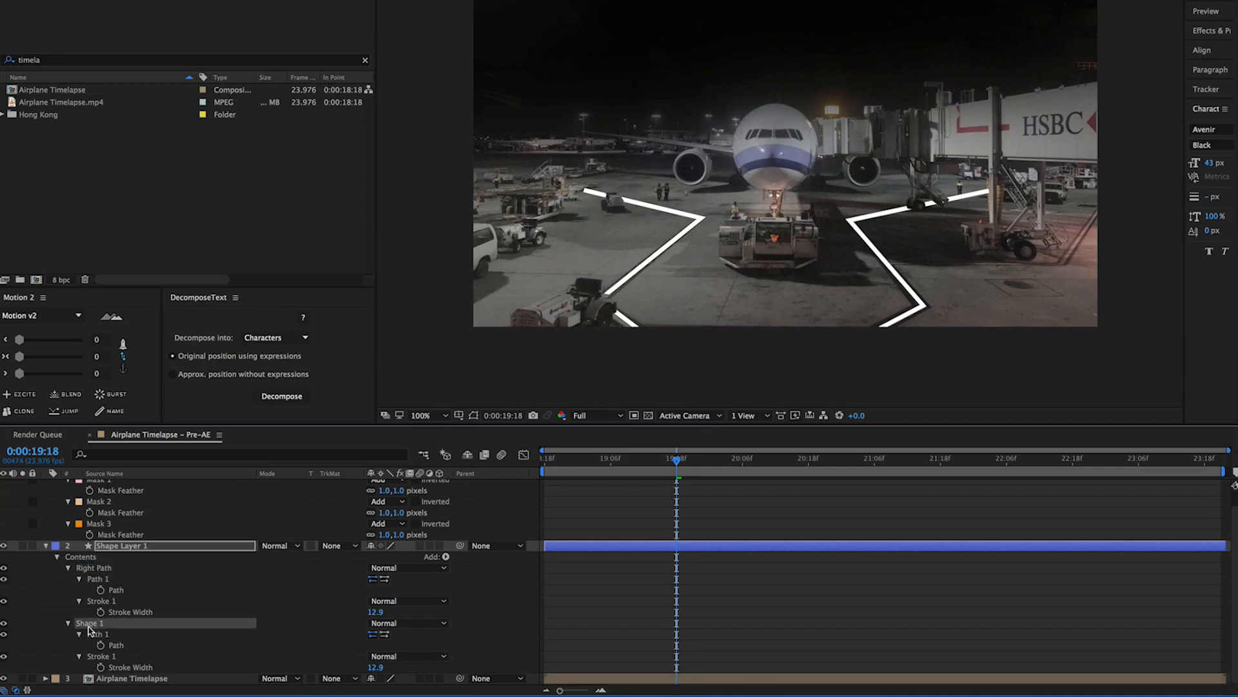
pyautogui.write('Left Path')
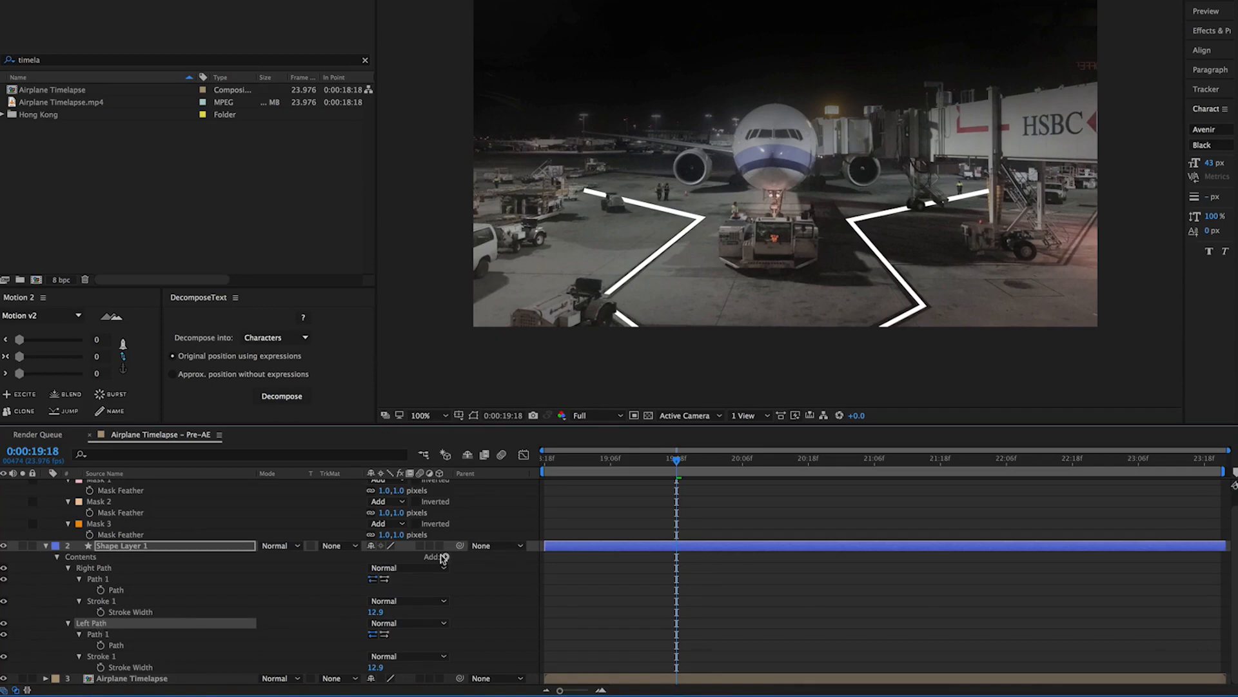
pyautogui.click(434, 557)
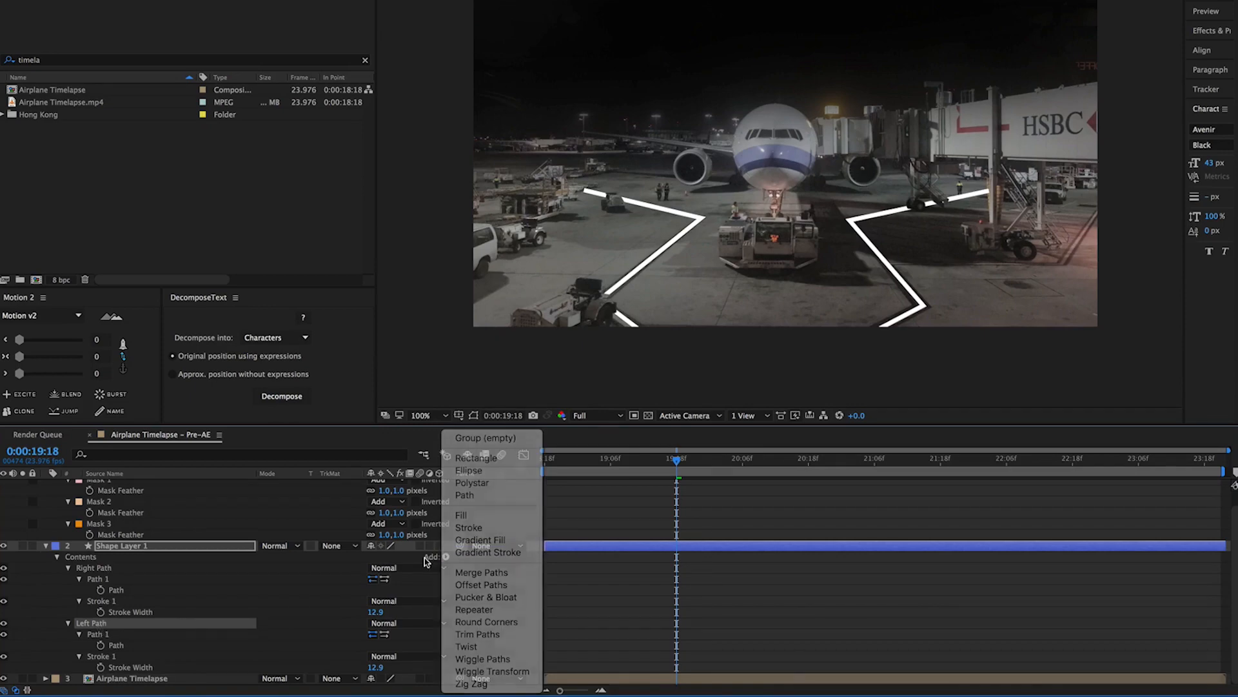
pyautogui.moveTo(481, 571)
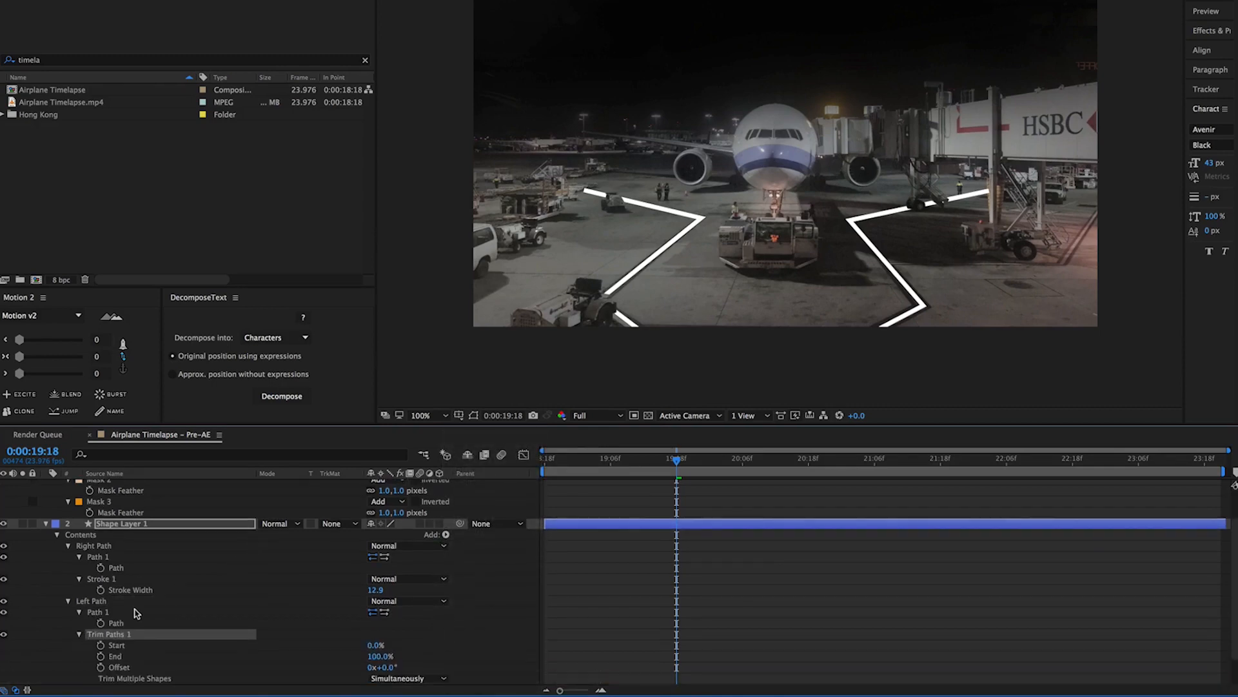
pyautogui.scroll(-3)
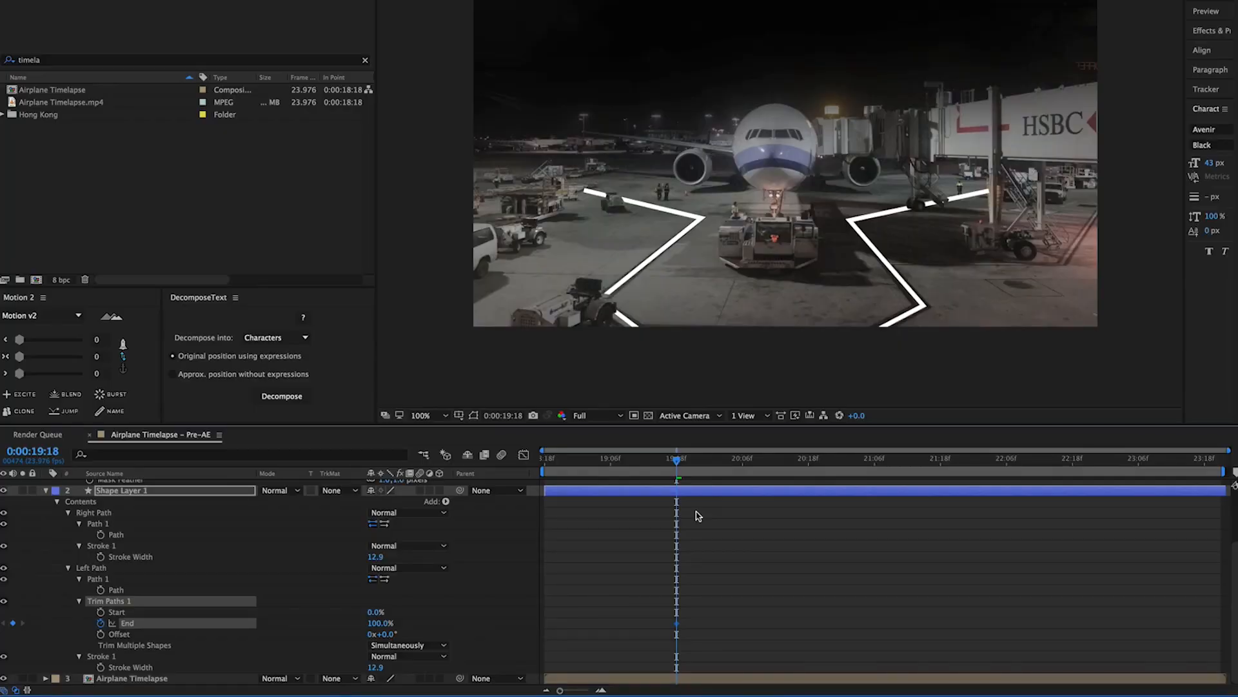
# Step: Keyframe Left Path's Trim Paths End from 75% to 100% so the line draws on
pyautogui.press('shift+alt+right')
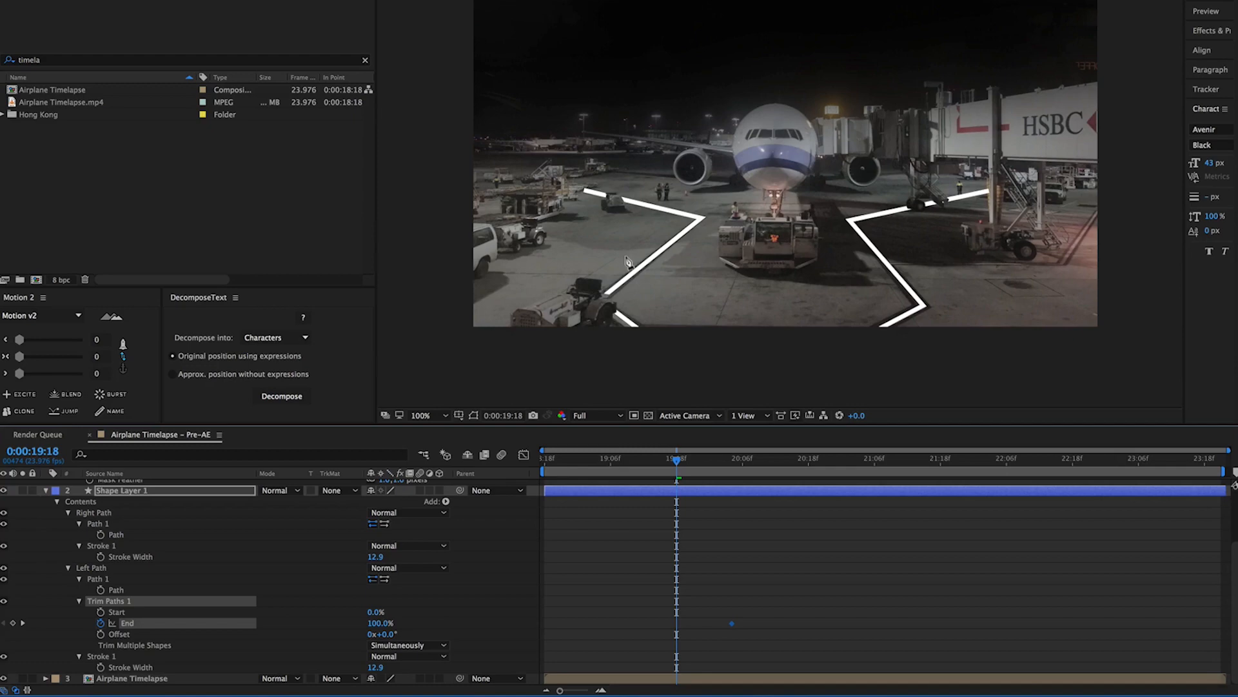
pyautogui.moveTo(583, 192)
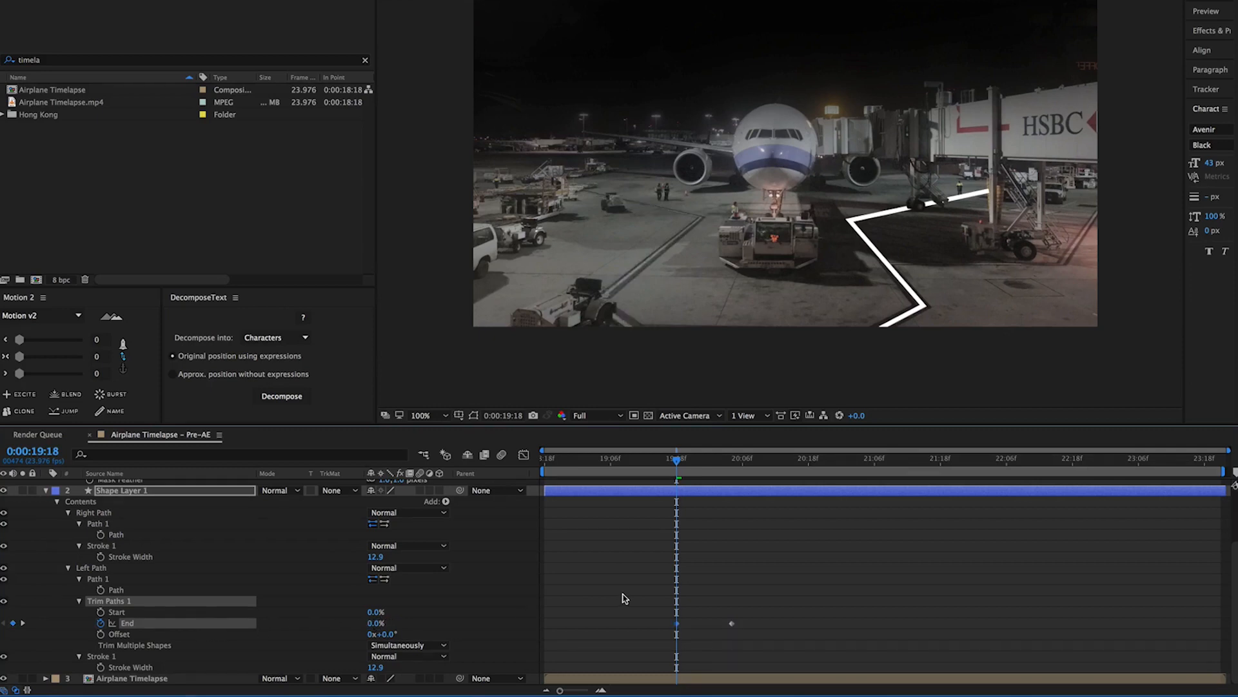
pyautogui.moveTo(677, 458); pyautogui.dragTo(798, 458)
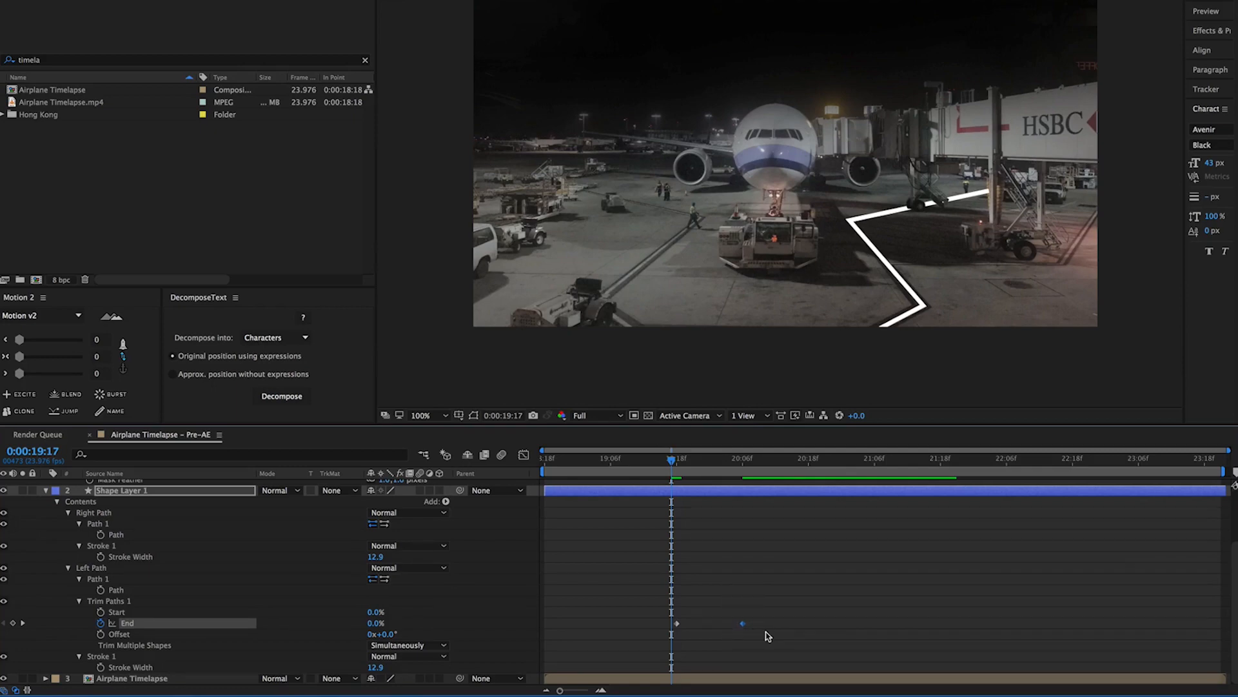
pyautogui.press('alt+Right')
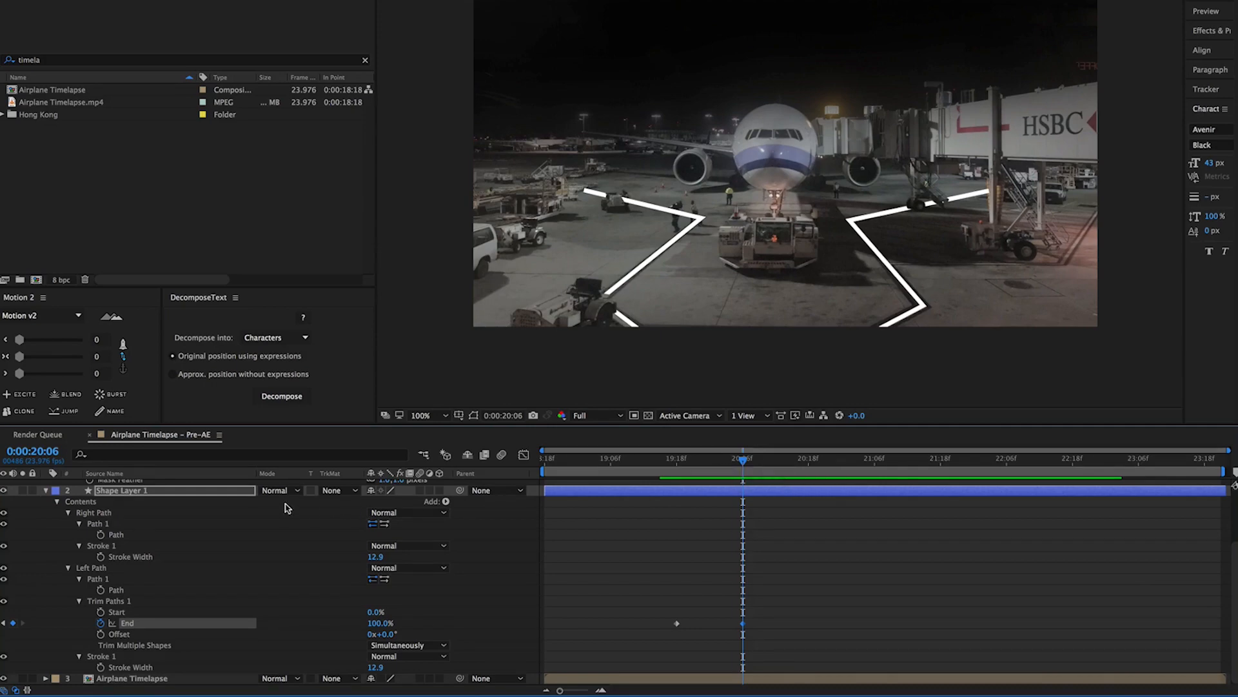
pyautogui.moveTo(743, 458); pyautogui.dragTo(725, 458)
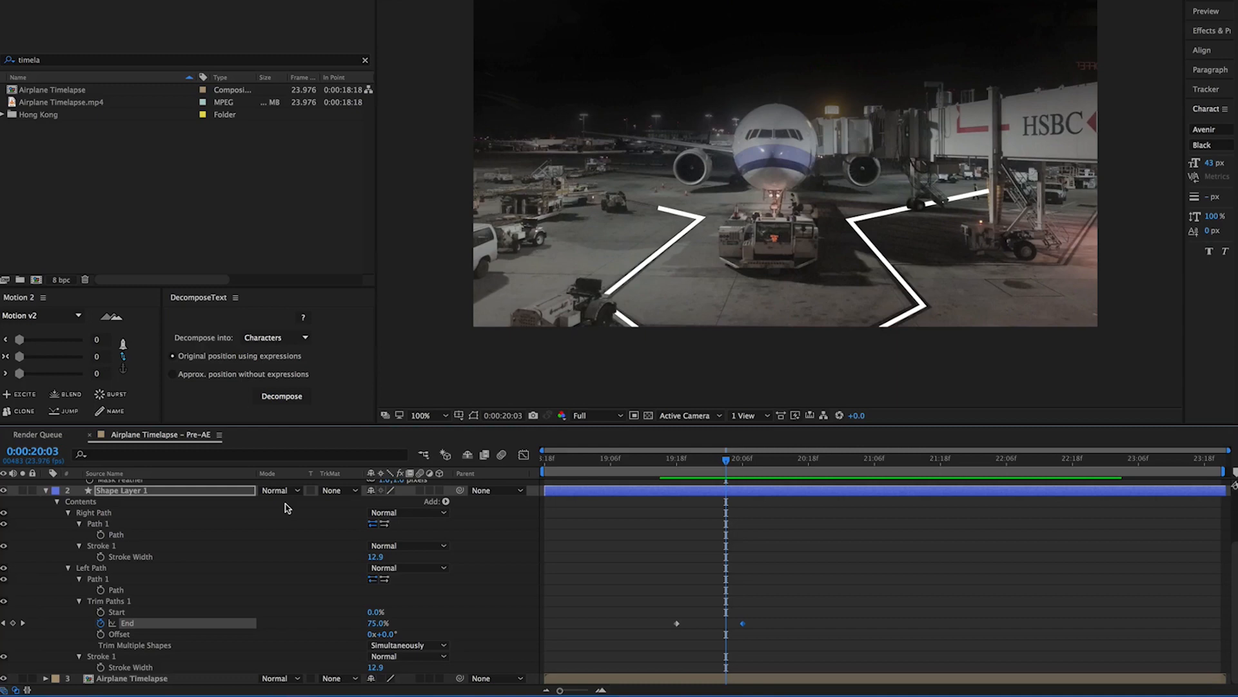
# Step: Keyframe Trim Paths Start from 0% to 100% a few frames later so the line erases
pyautogui.click(116, 611)
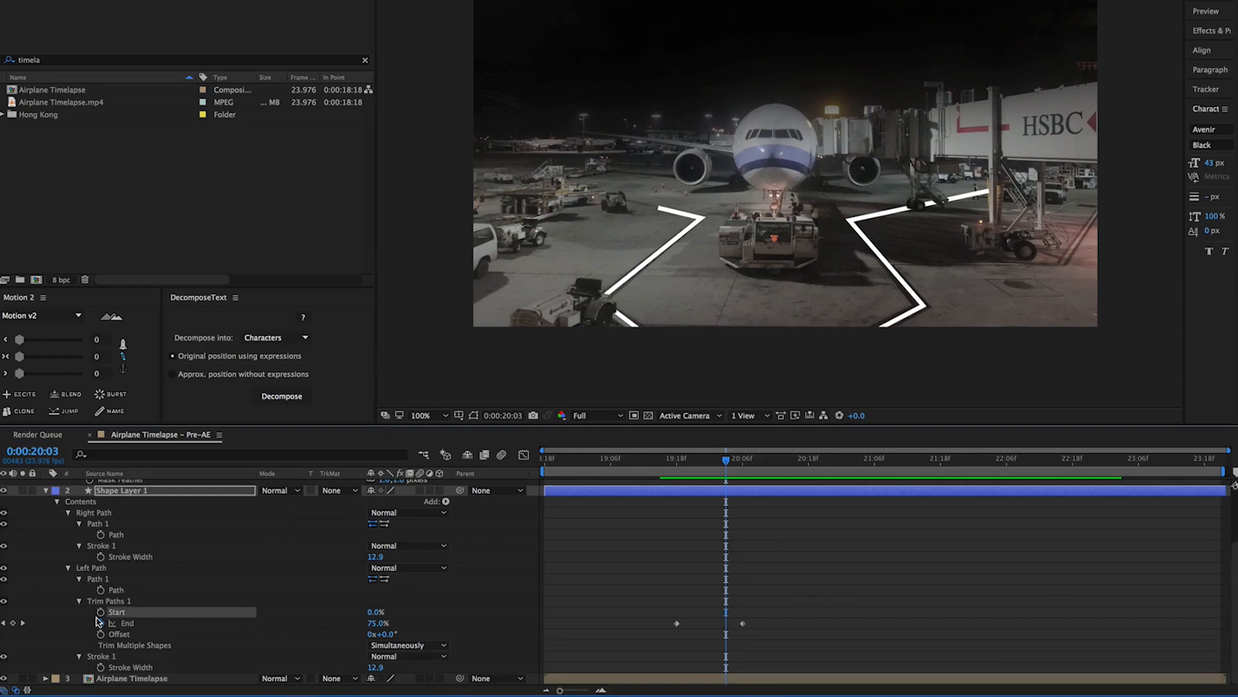
pyautogui.click(101, 614)
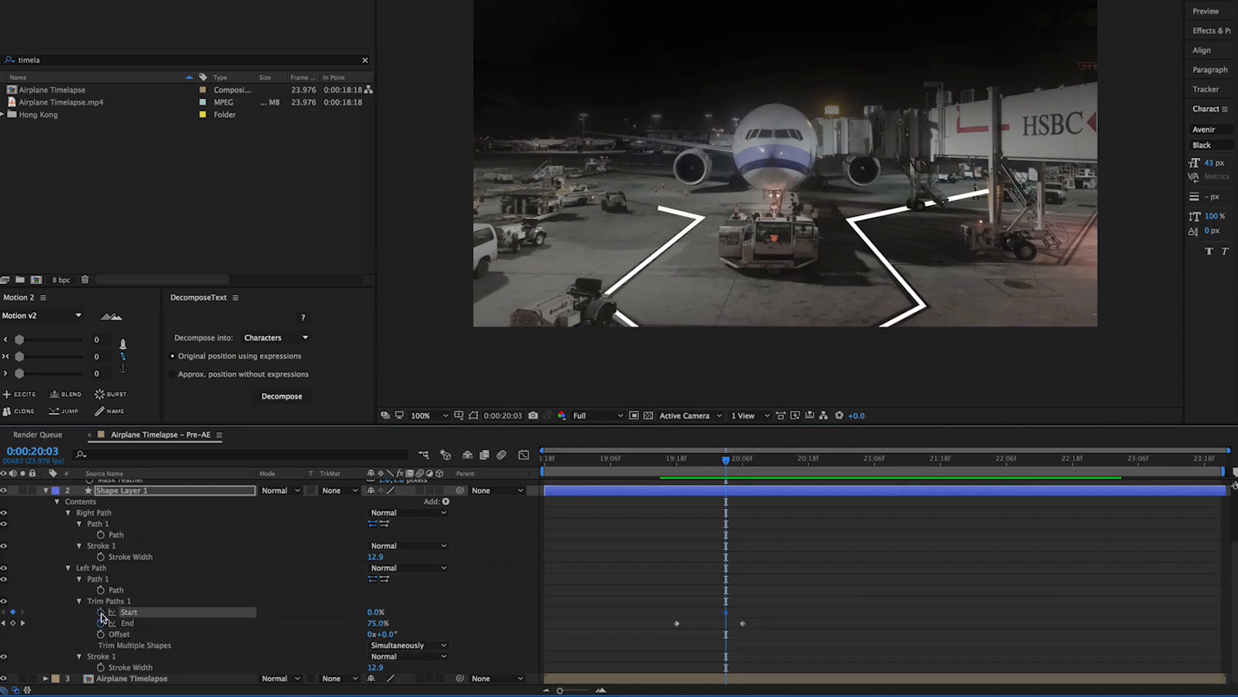
pyautogui.moveTo(290, 620)
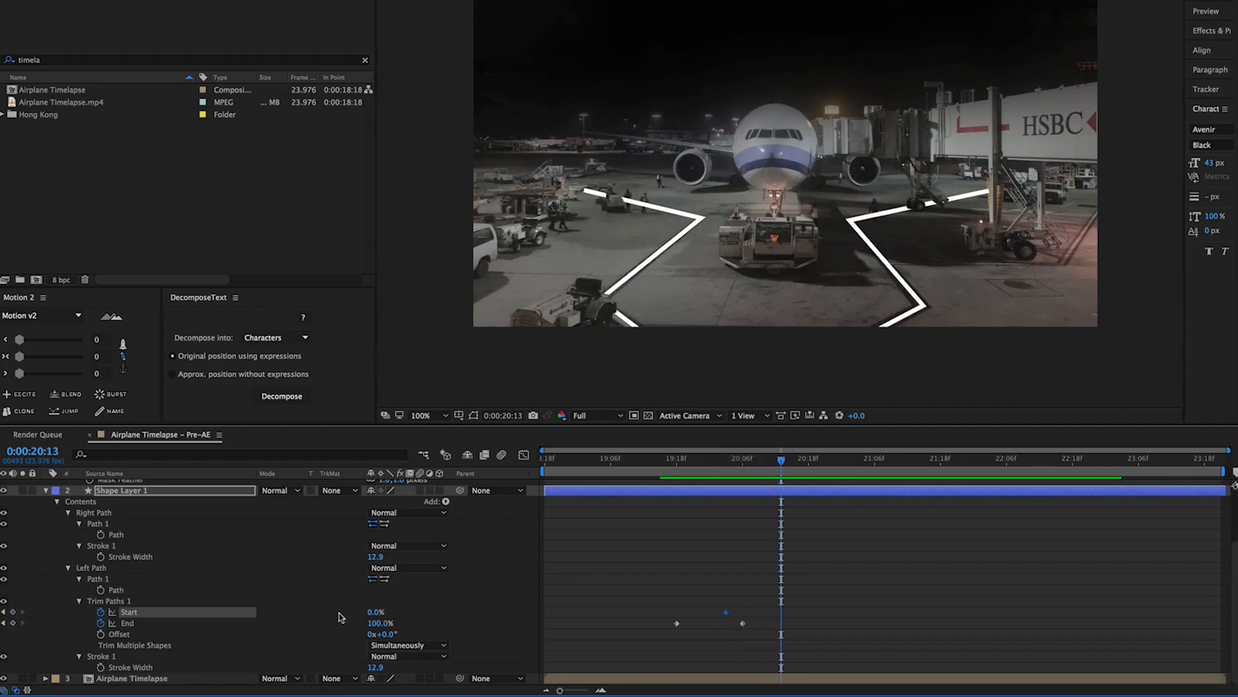
pyautogui.press('cmd+Right')
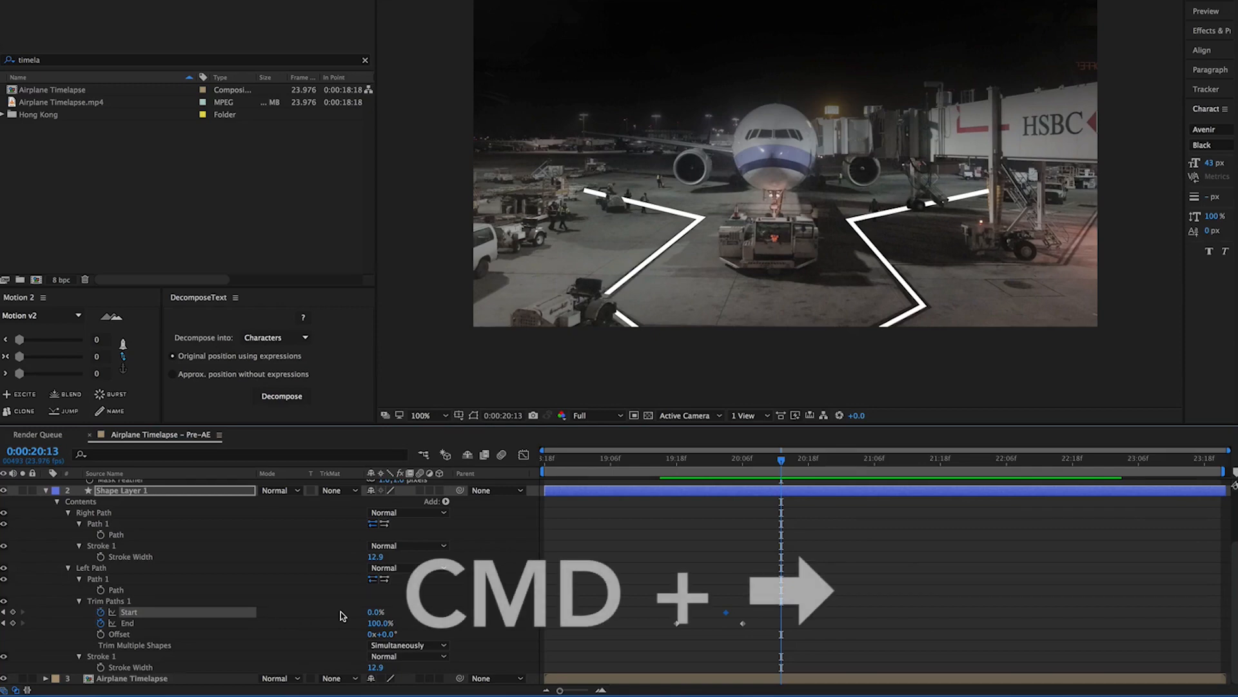
pyautogui.press('cmd+Right')
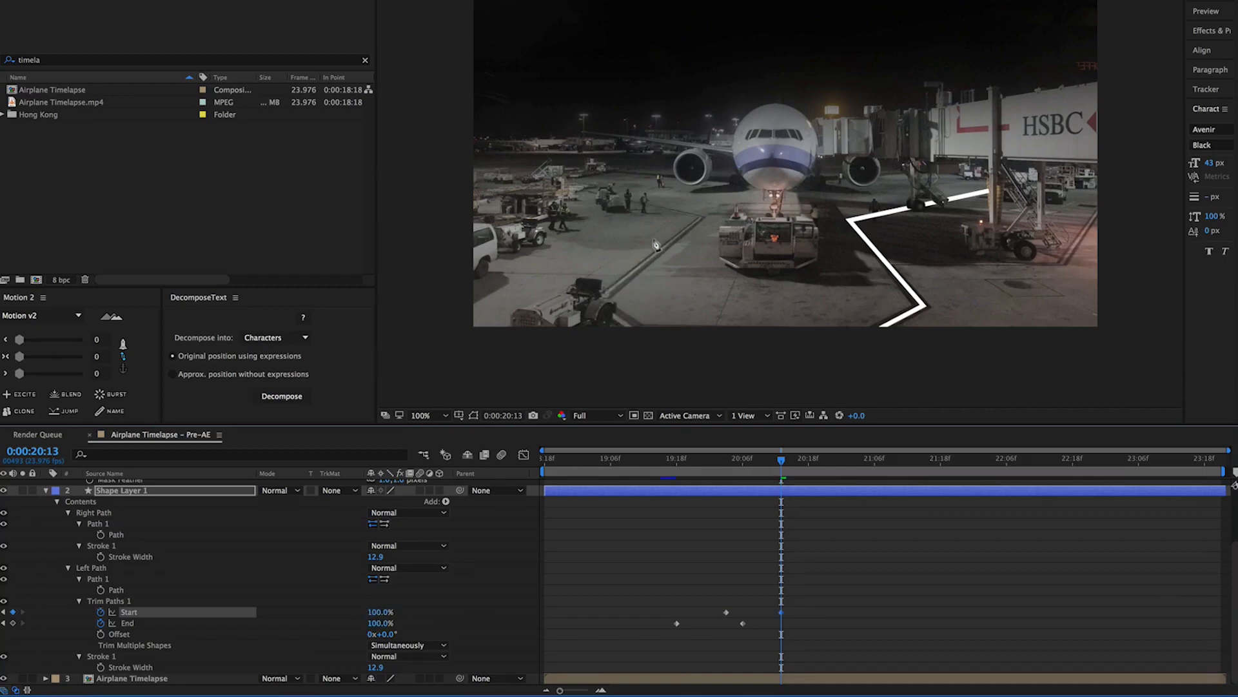
pyautogui.click(677, 460)
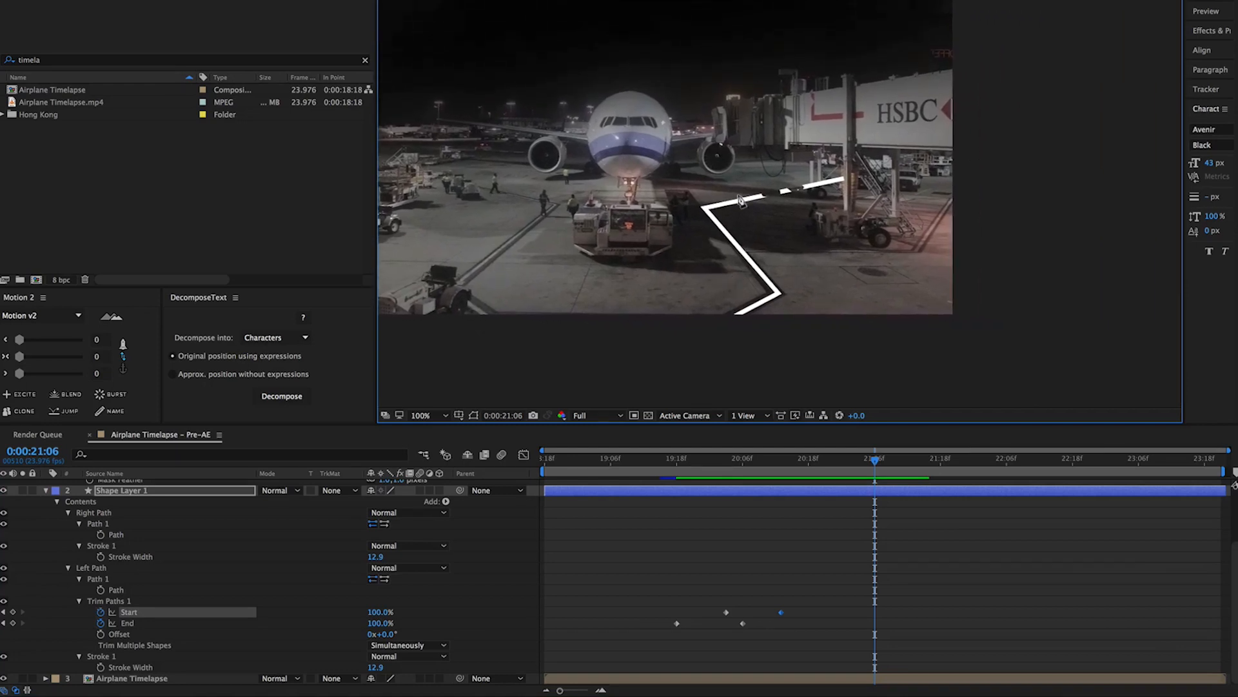
pyautogui.click(743, 458)
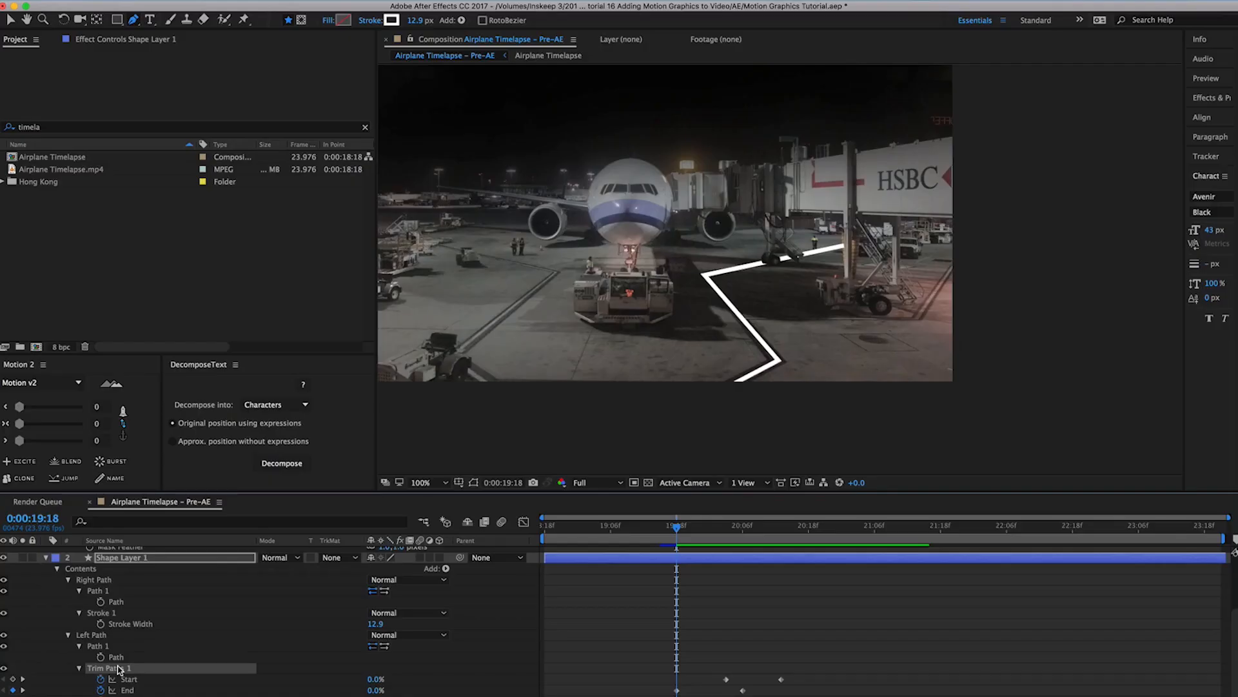
# Step: Copy Left Path's Trim Paths animation and paste it onto Right Path
pyautogui.press('cmd+c')
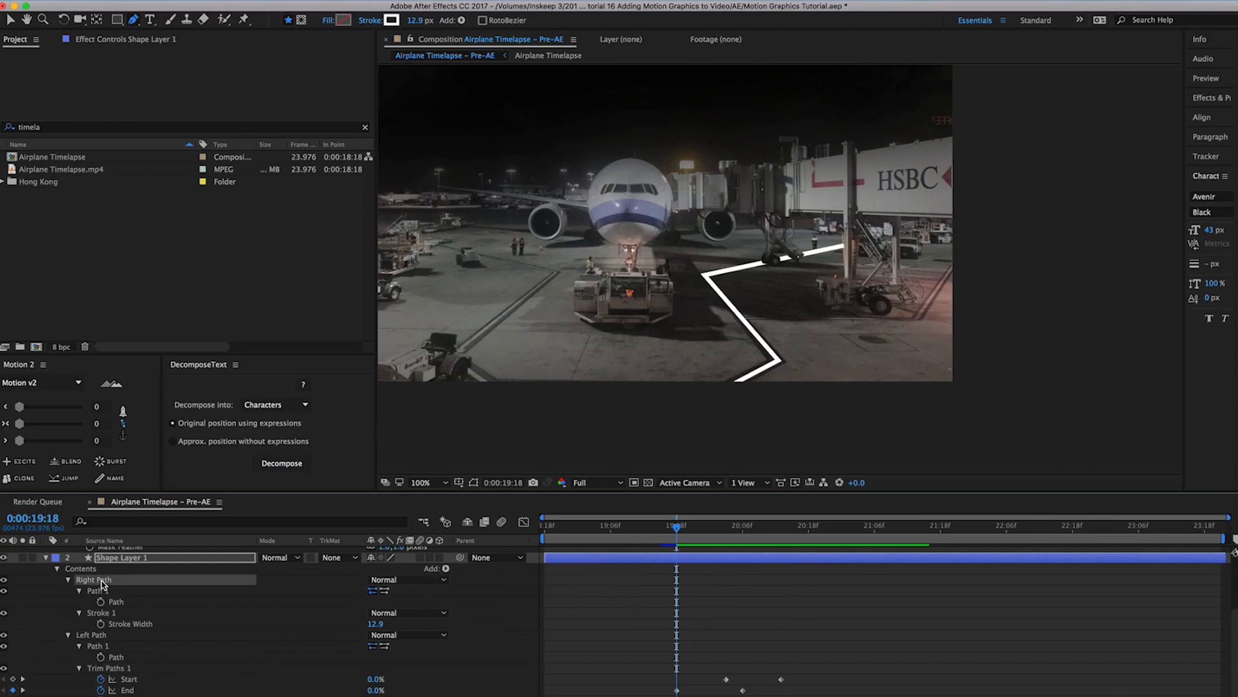
pyautogui.press('cmd+v')
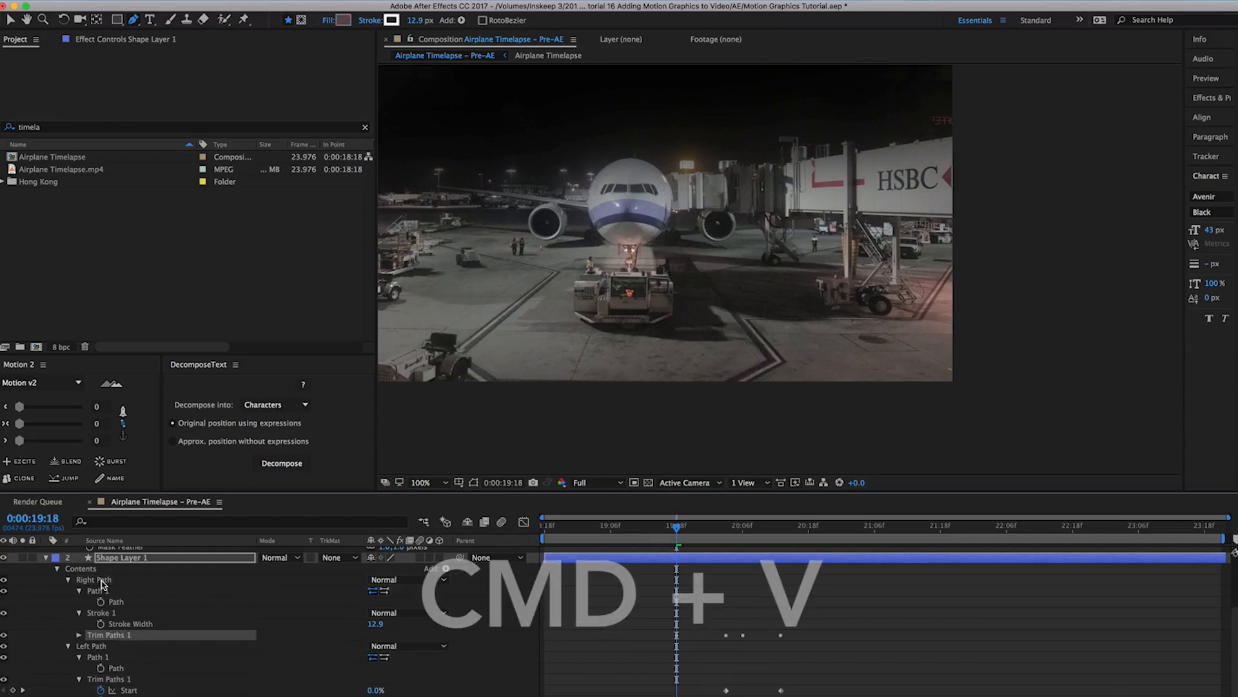
pyautogui.press('cmd+v')
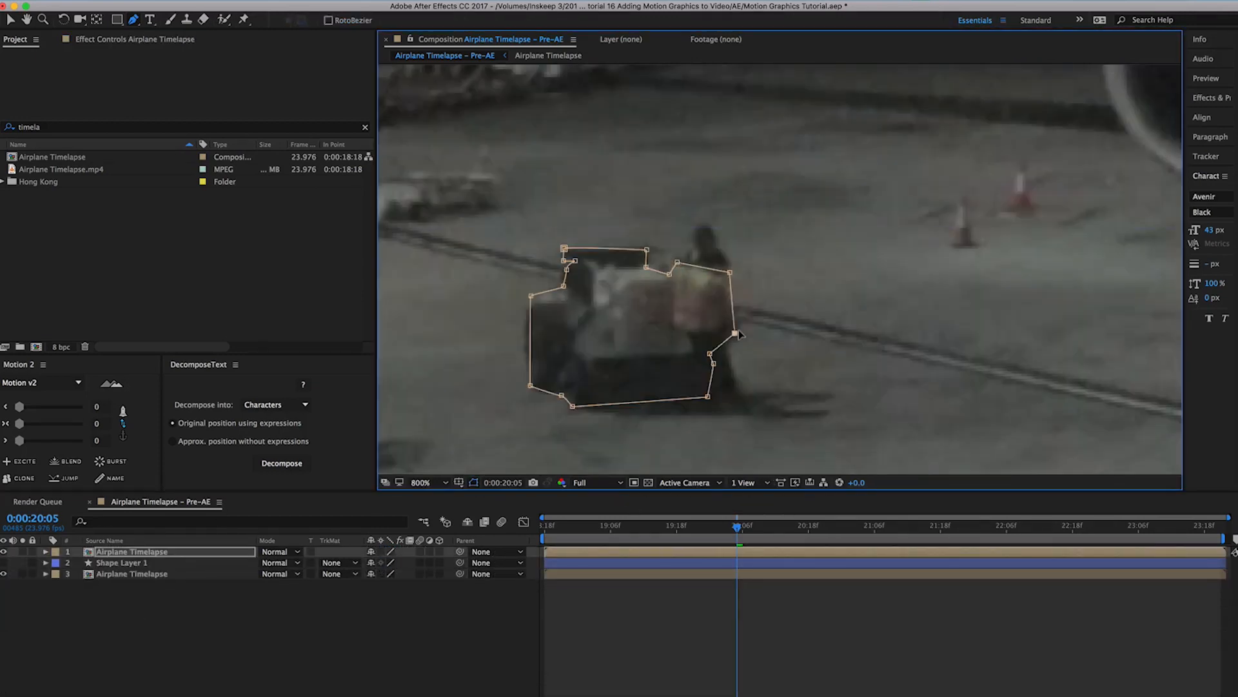
# Step: Mask the top duplicate footage around the cart and worker so the line passes behind
pyautogui.moveTo(741, 333); pyautogui.dragTo(710, 230)
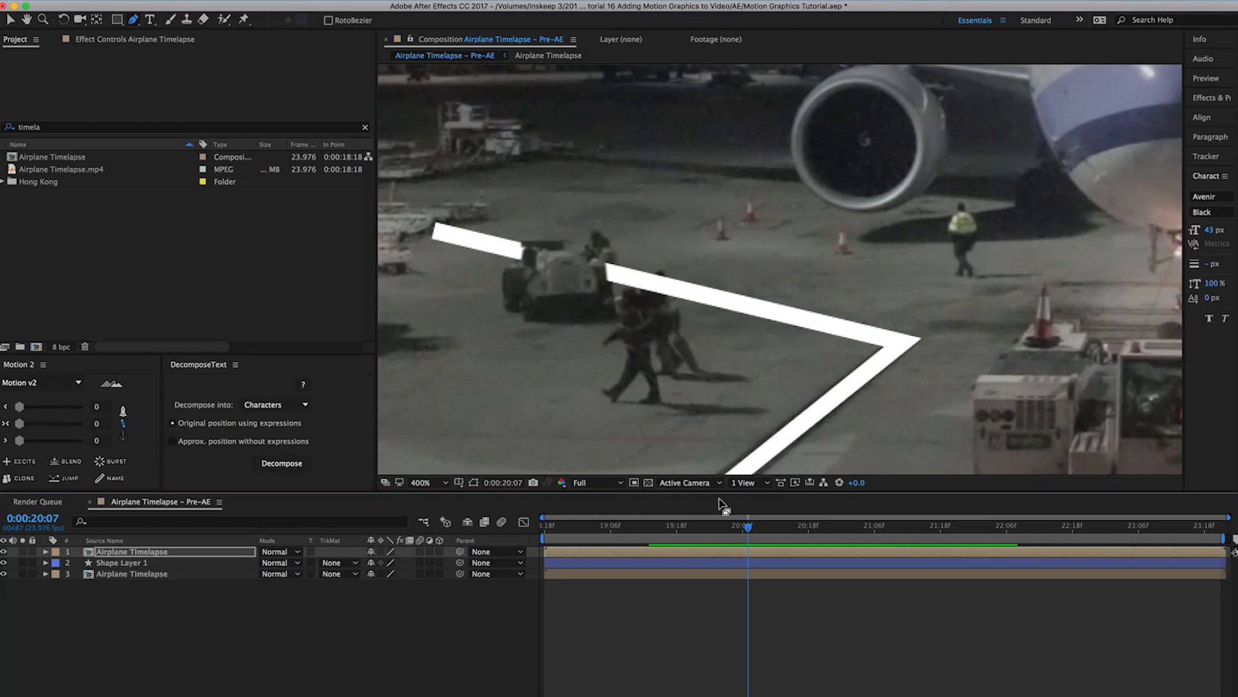
pyautogui.moveTo(657, 305)
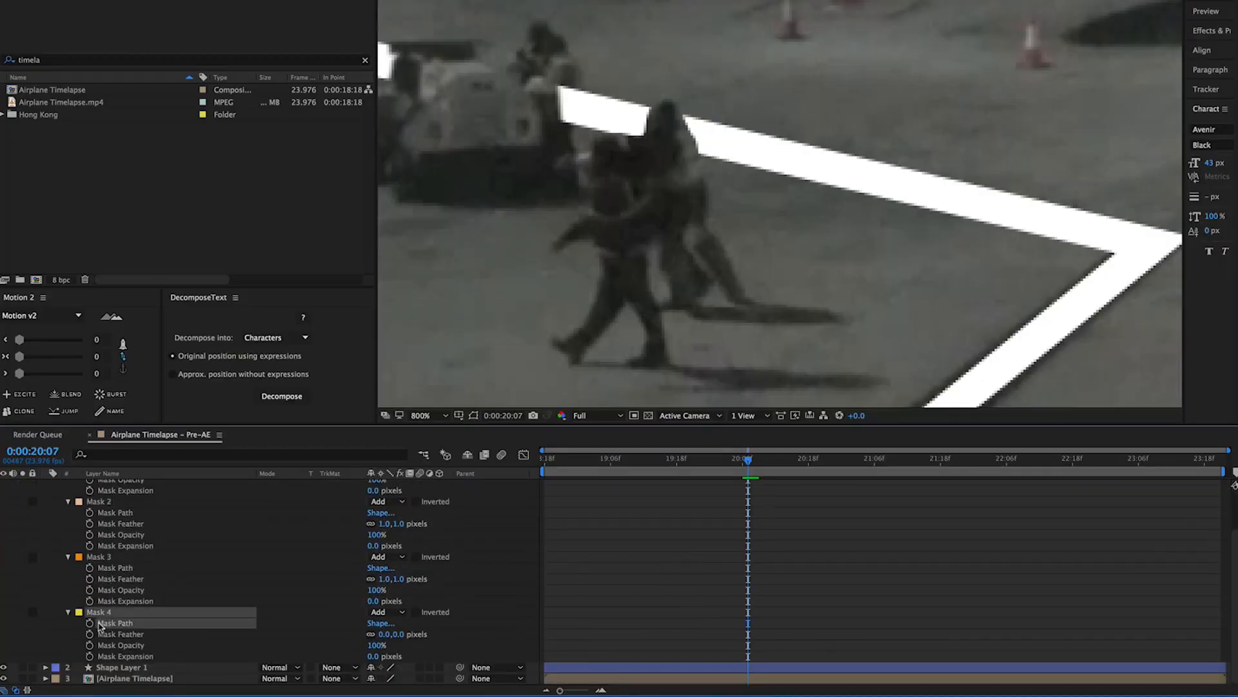
# Step: Keyframe Mask 4's Mask Path and move to a later frame to reshape it
pyautogui.click(114, 622)
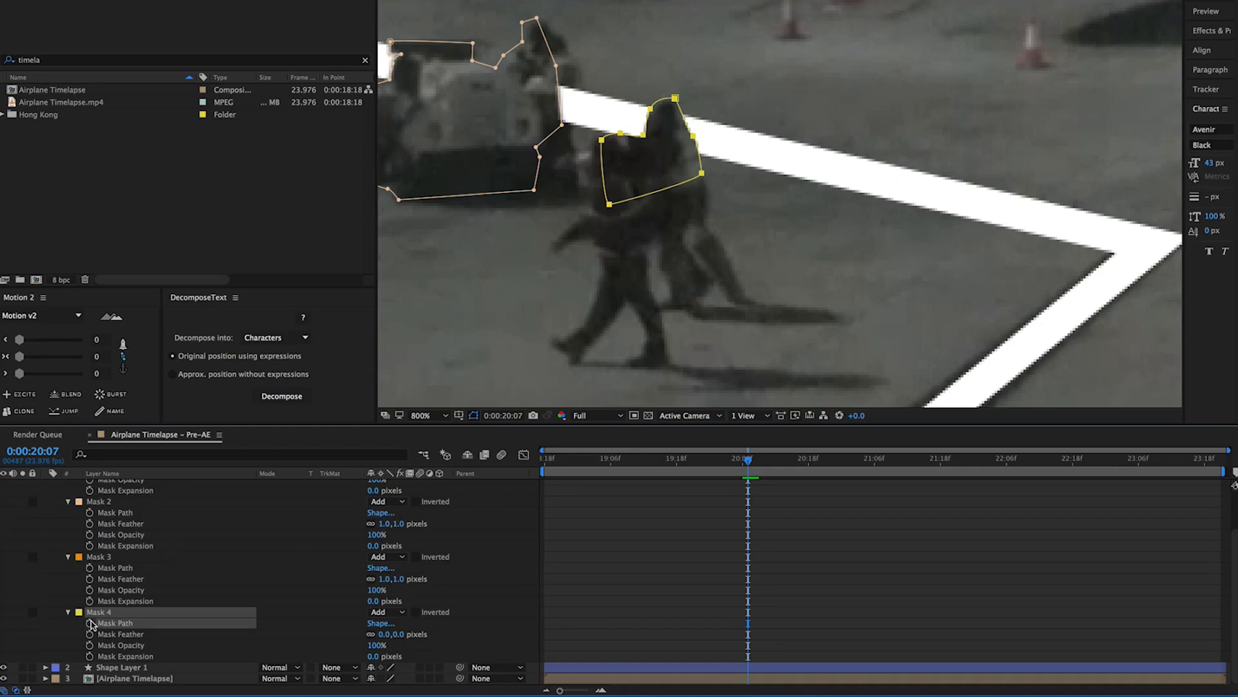
pyautogui.click(89, 623)
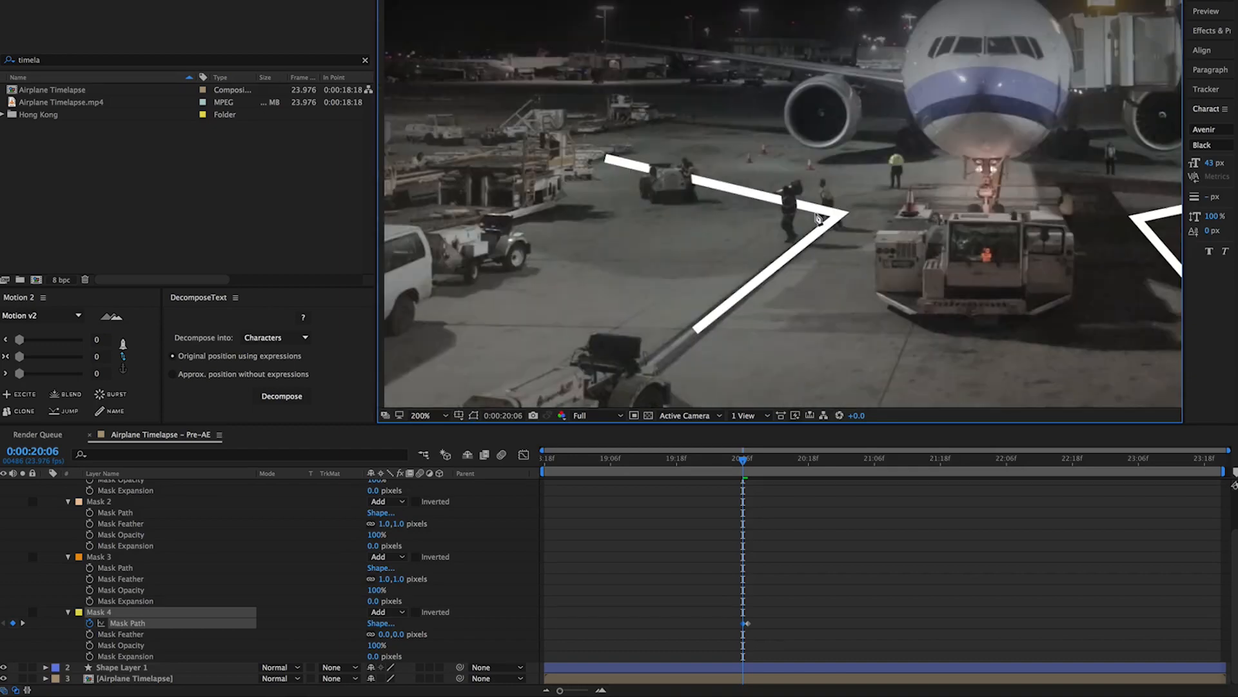
pyautogui.click(420, 414)
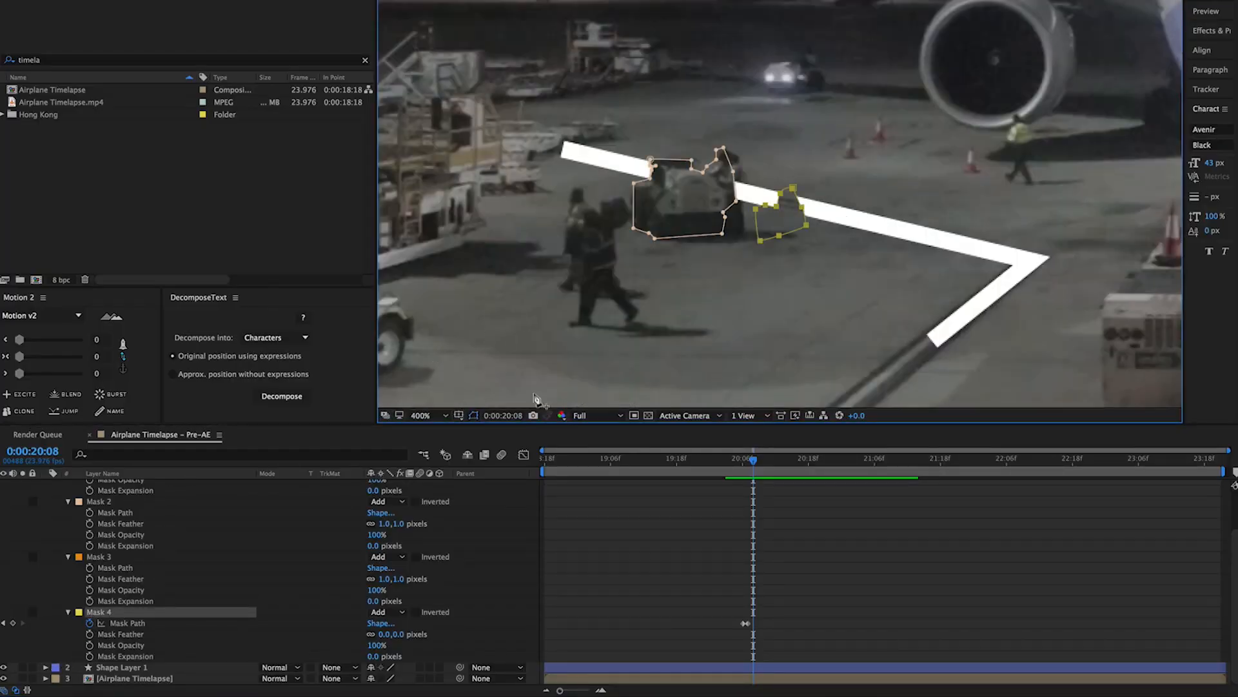
# Step: Reshape Mask 4 on the next frame to follow the walking workers
pyautogui.click(421, 414)
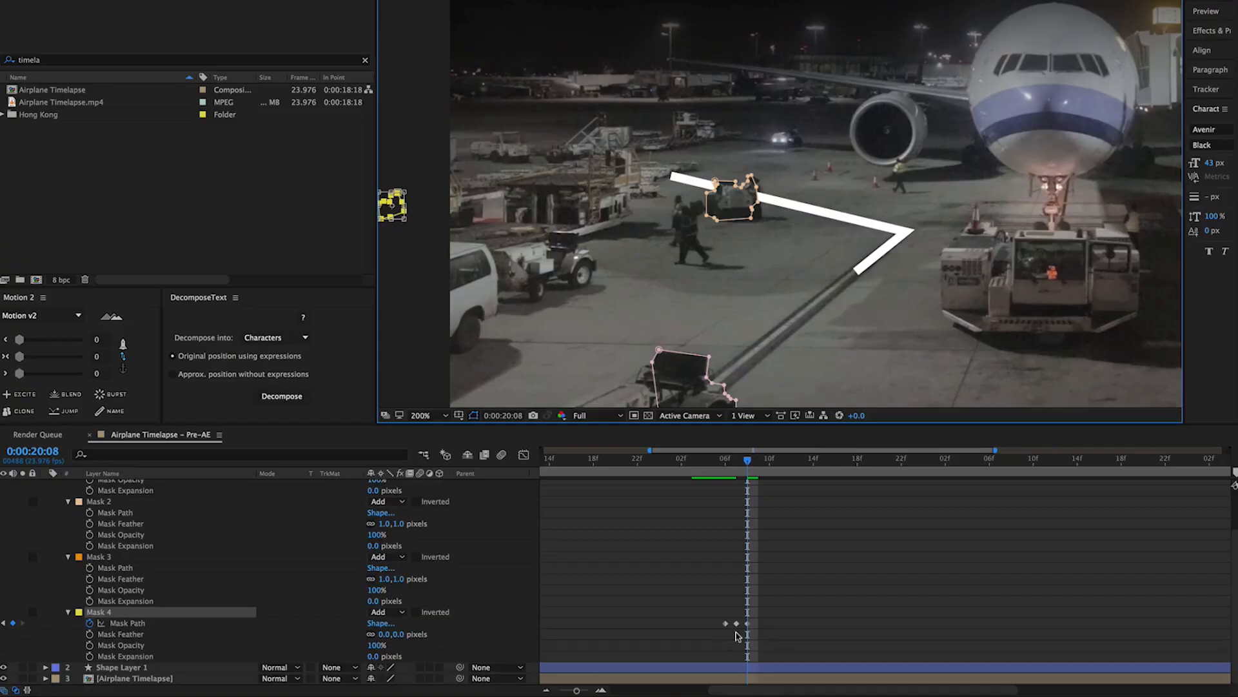
pyautogui.moveTo(762, 627)
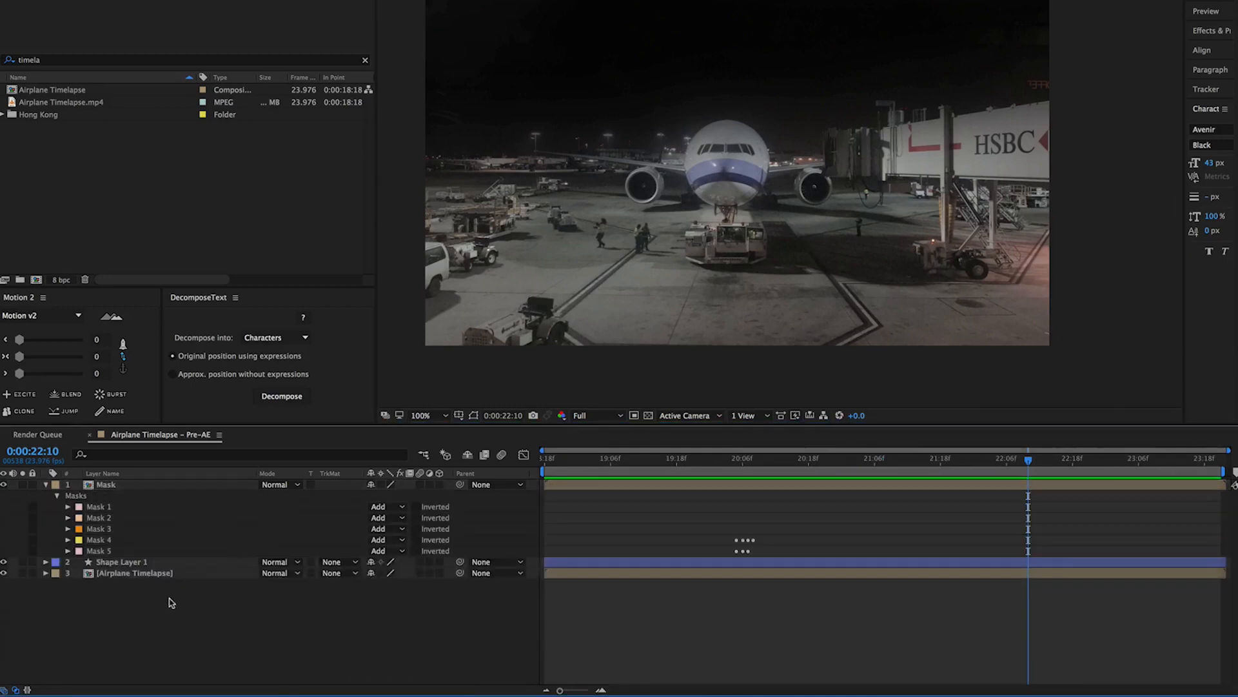
# Step: Apply the Glow effect to Shape Layer 1, the white lines layer
pyautogui.click(119, 561)
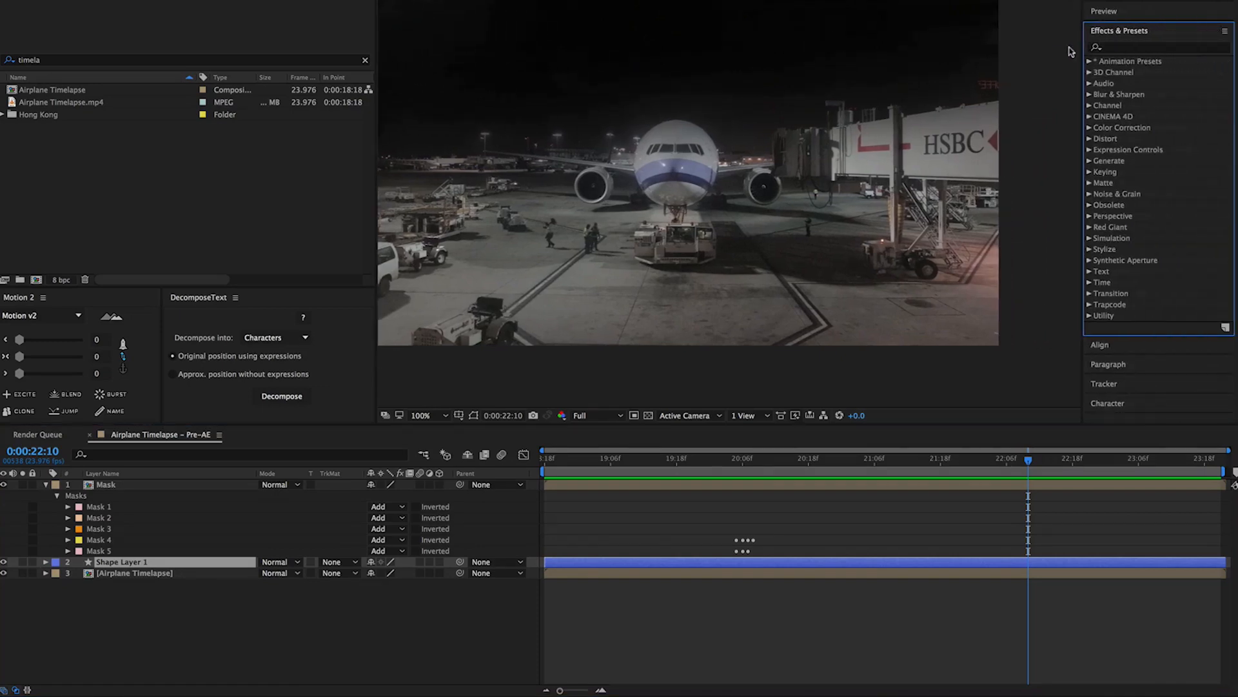
pyautogui.write('glow')
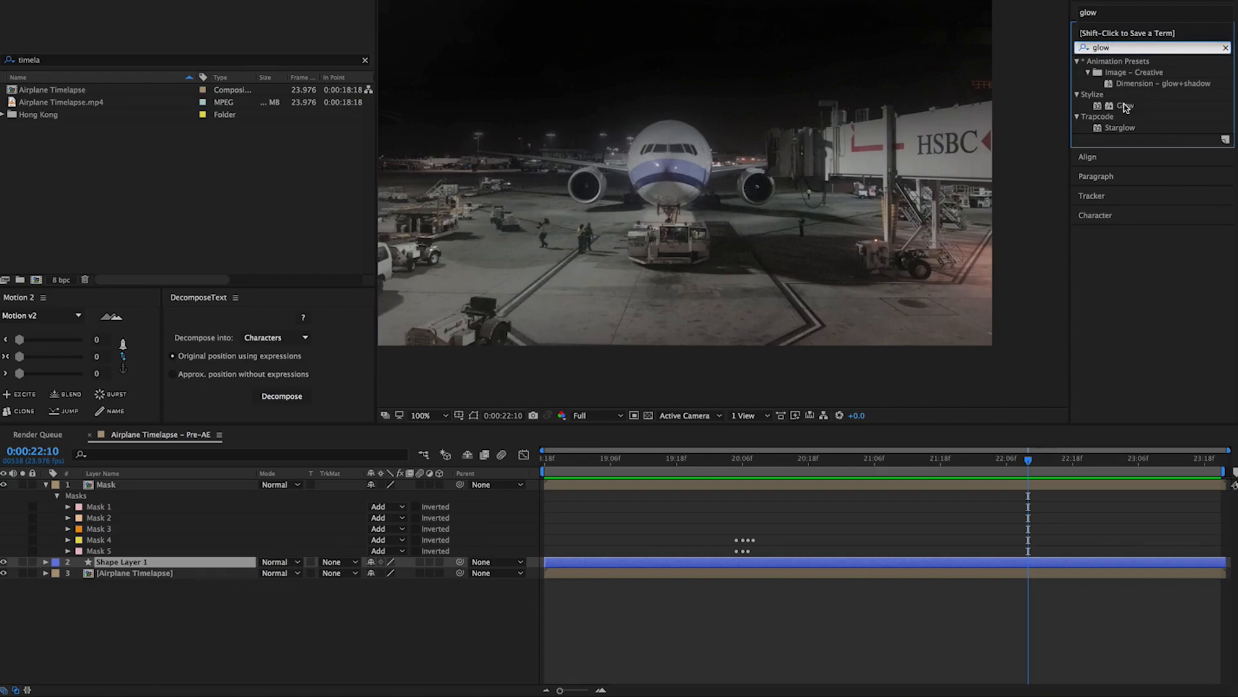
pyautogui.doubleClick(1125, 104)
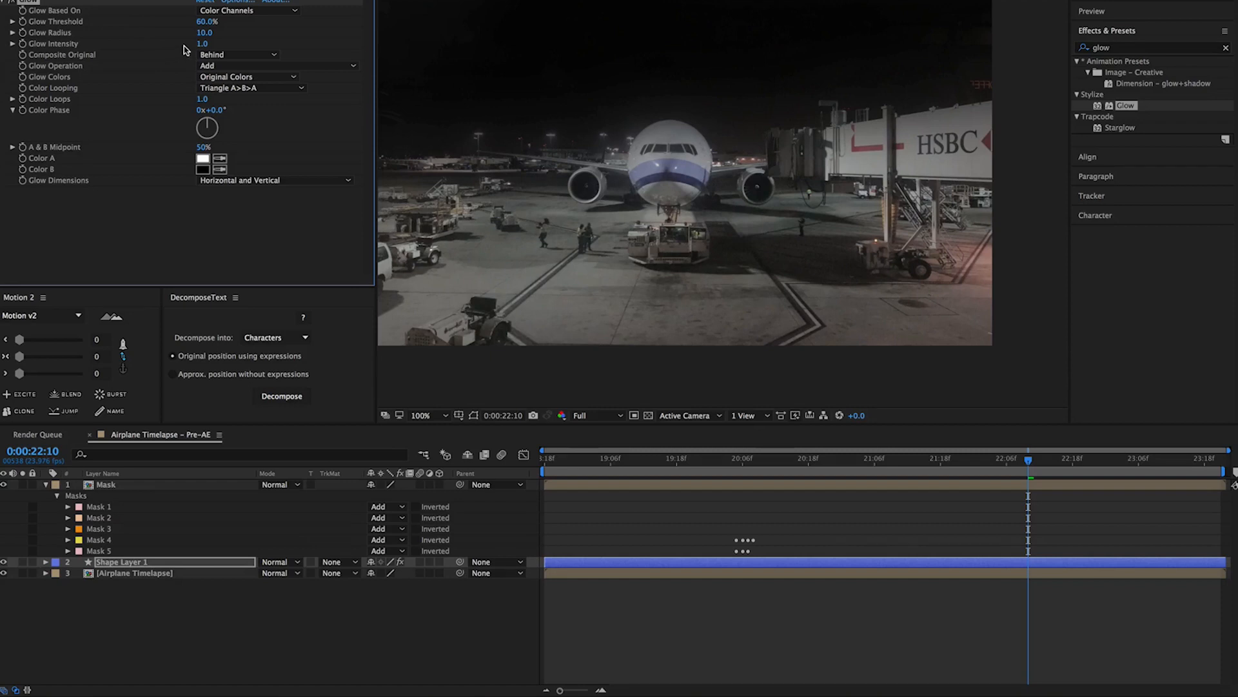
pyautogui.moveTo(743, 459)
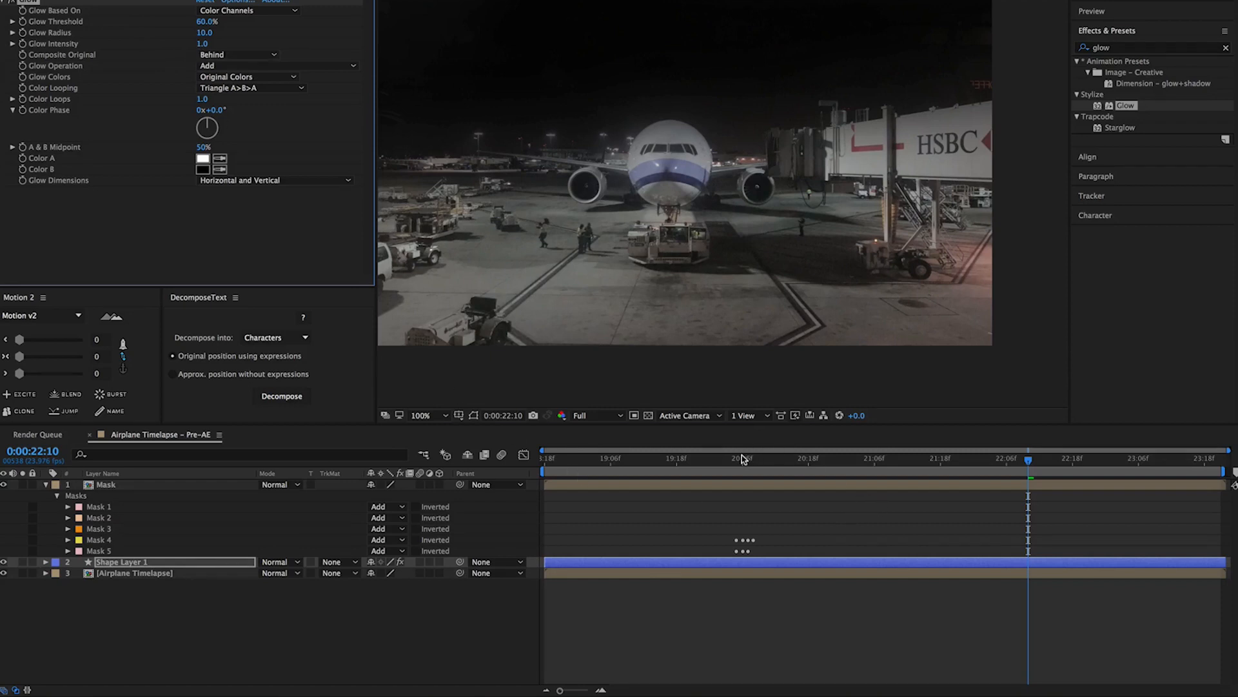
# Step: Raise the Glow radius and set intensity to 6.0 so the lines shine
pyautogui.click(752, 458)
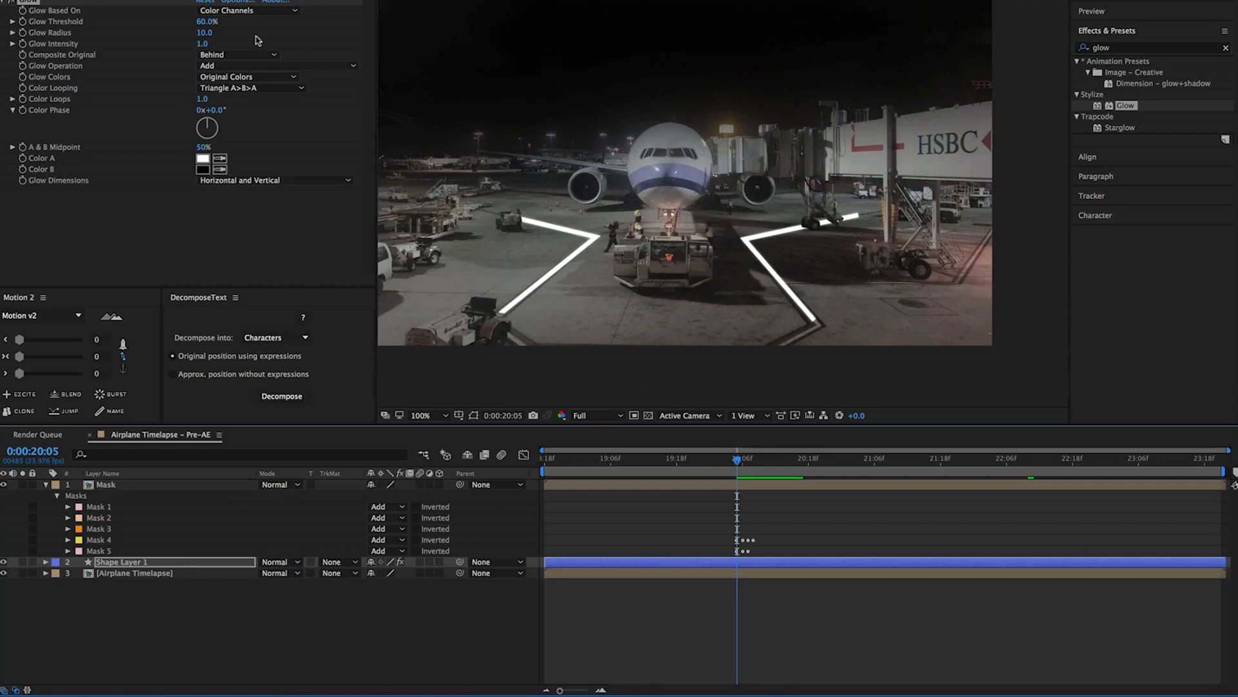
pyautogui.click(209, 44)
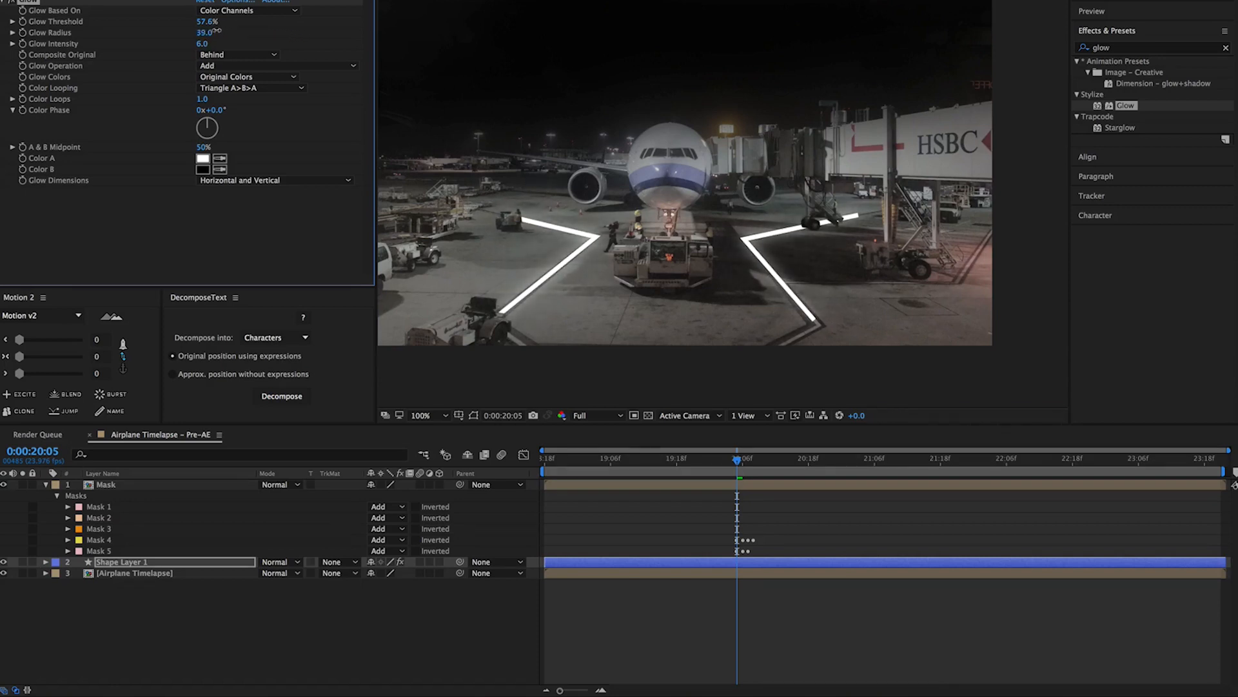
pyautogui.moveTo(206, 32); pyautogui.dragTo(203, 32)
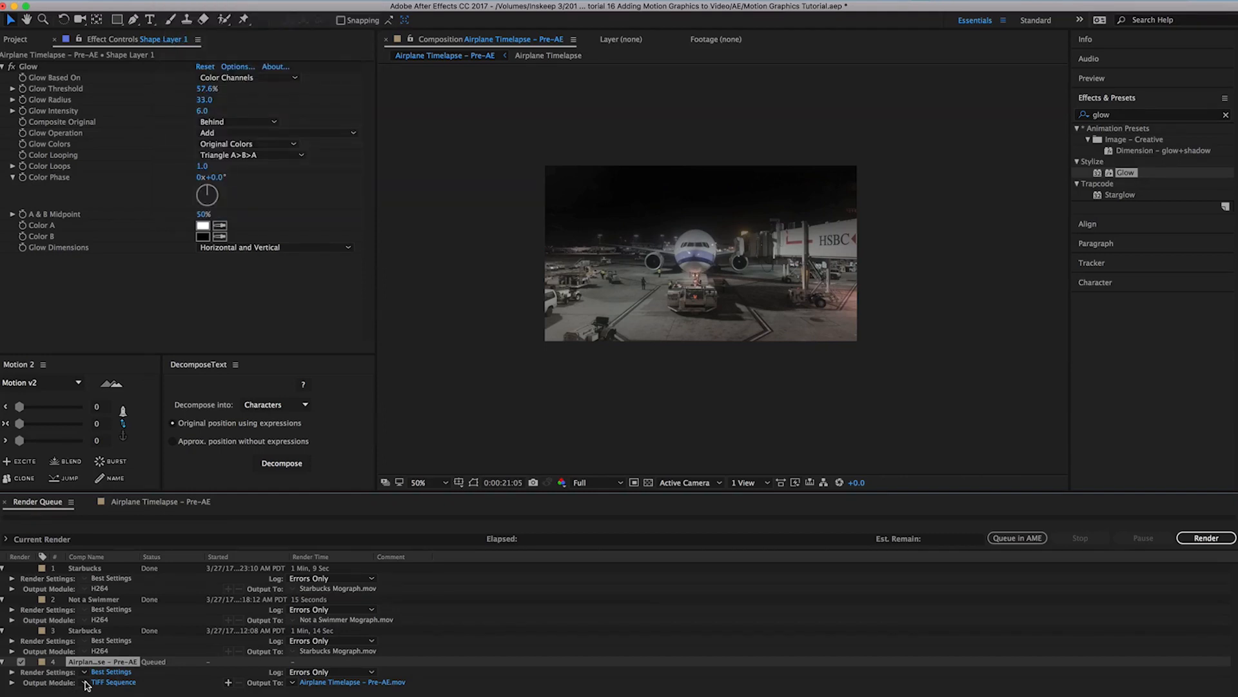
# Step: Set the Airplane Timelapse – Pre-AE render item's output module to H264
pyautogui.click(114, 682)
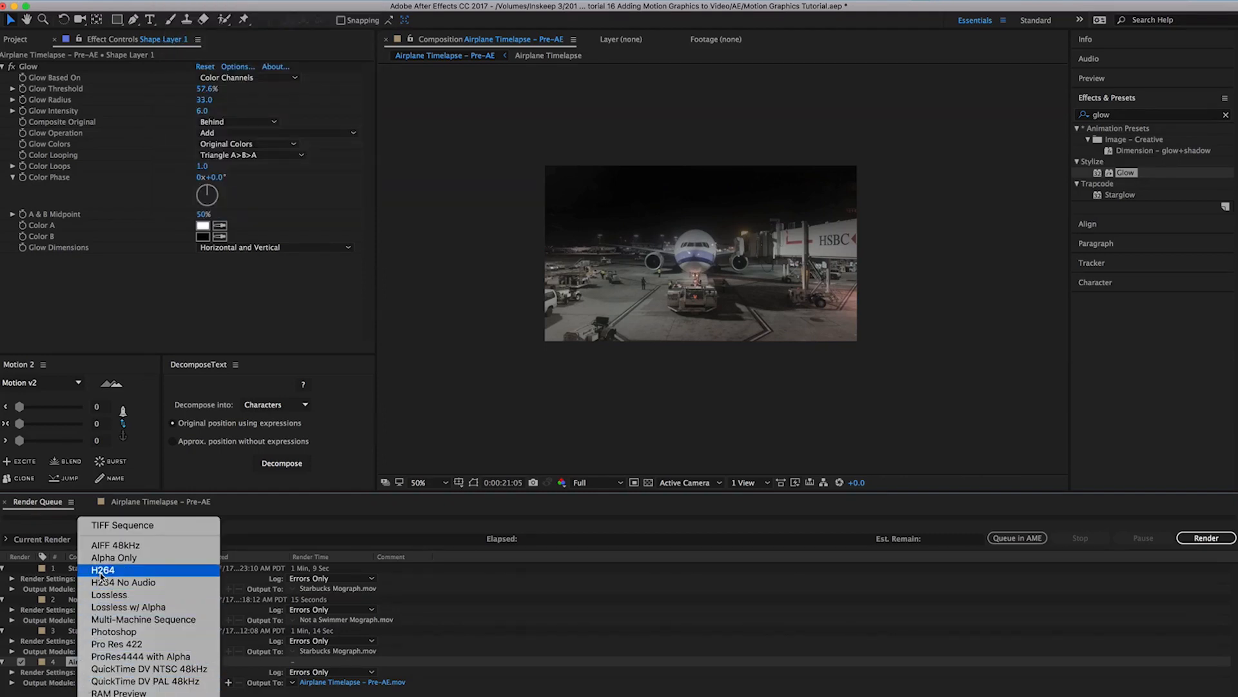
pyautogui.click(103, 569)
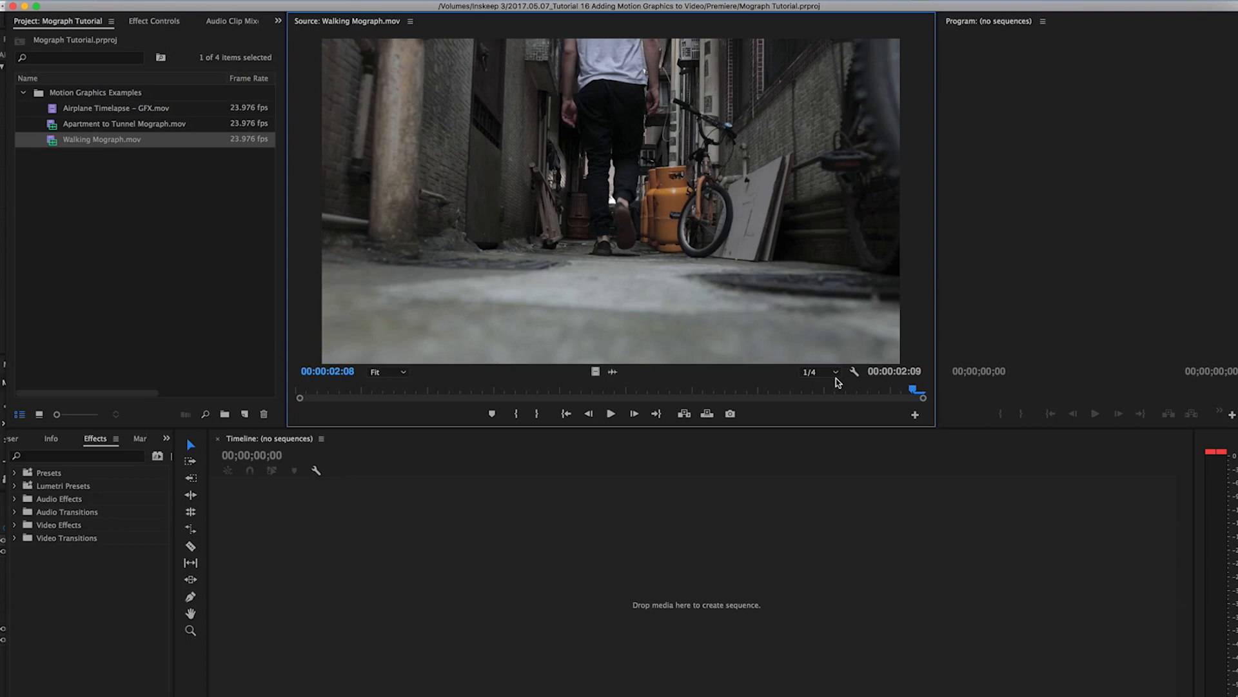
# Step: Play back the Walking Mograph clip in the Source Monitor
pyautogui.click(611, 413)
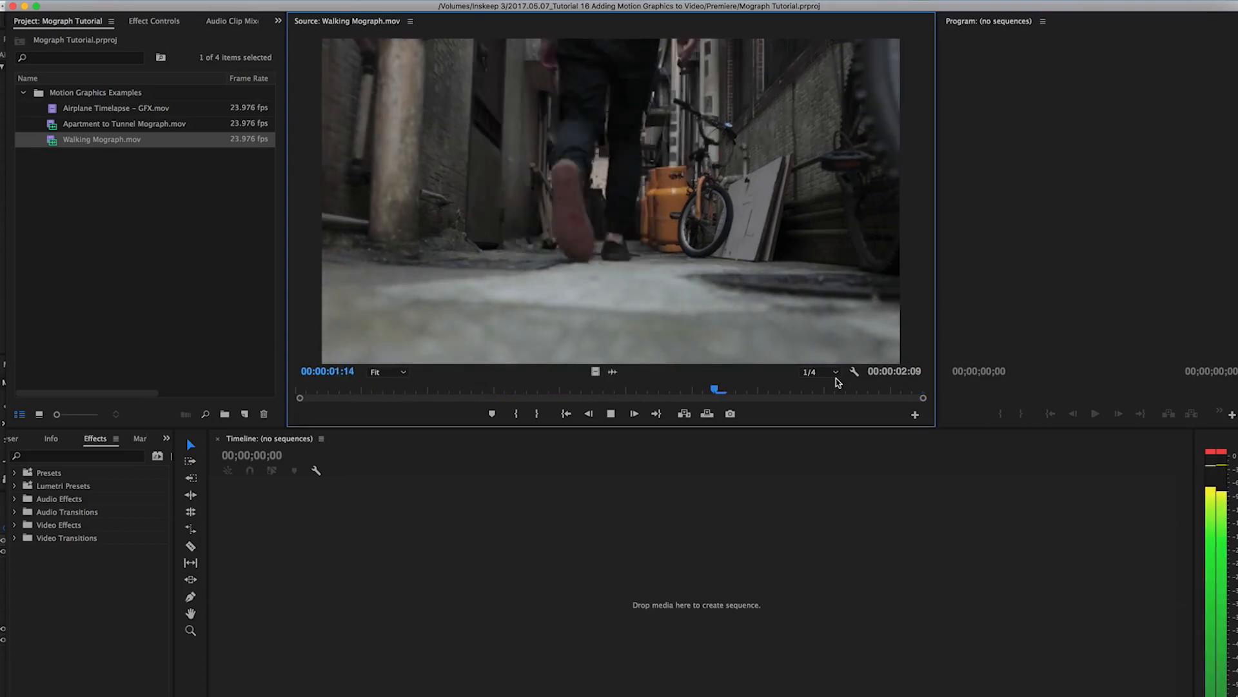